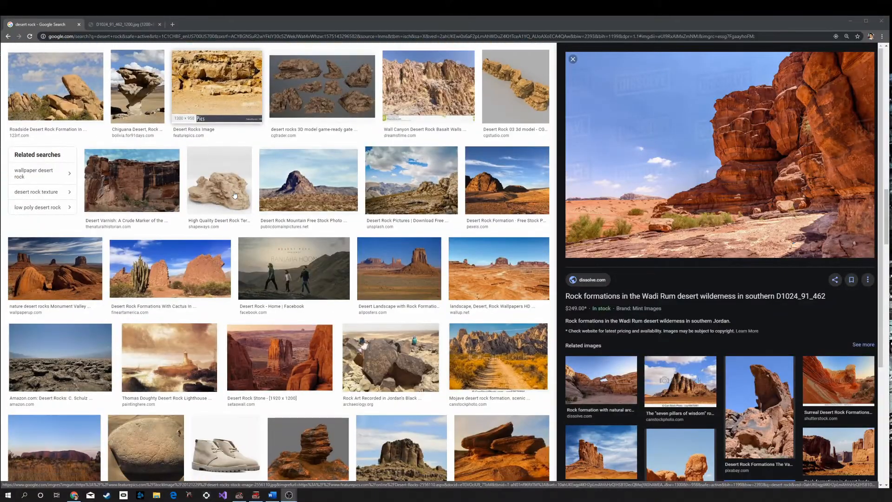
Step: Browse the desert rock image results and preview the sandstone butte reference photo
scroll(down, 3)
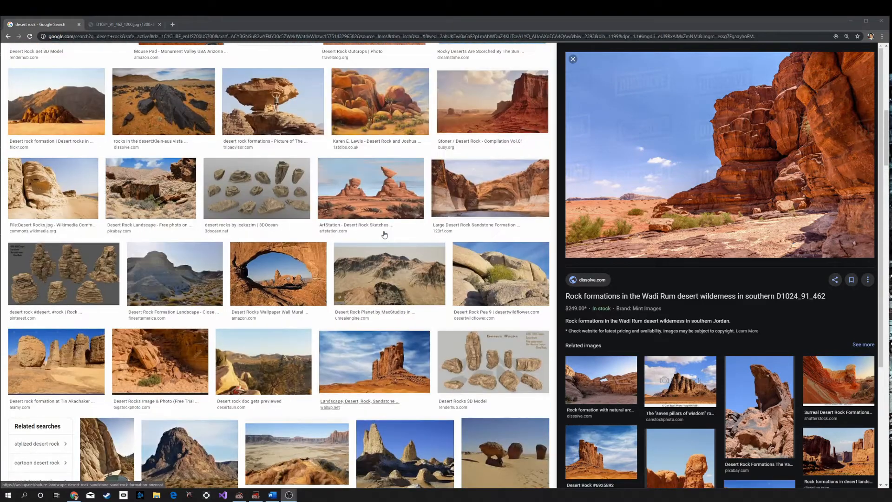
scroll(up, 3)
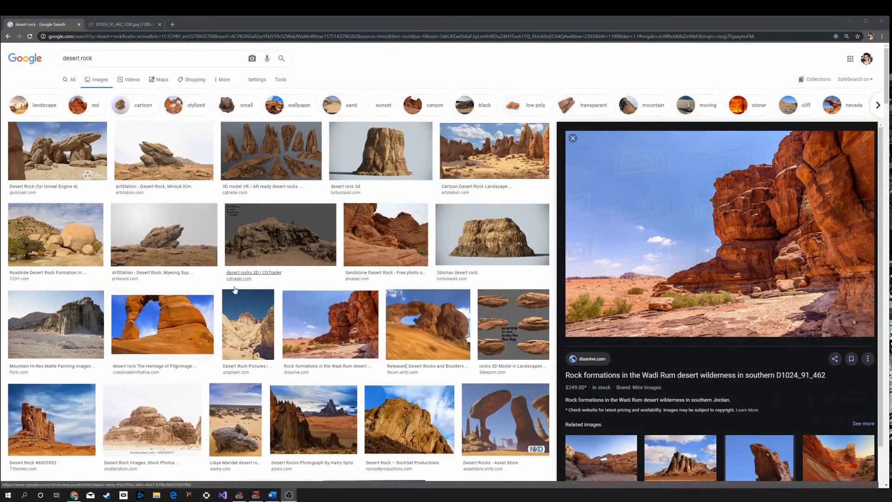
mouse_move(330, 325)
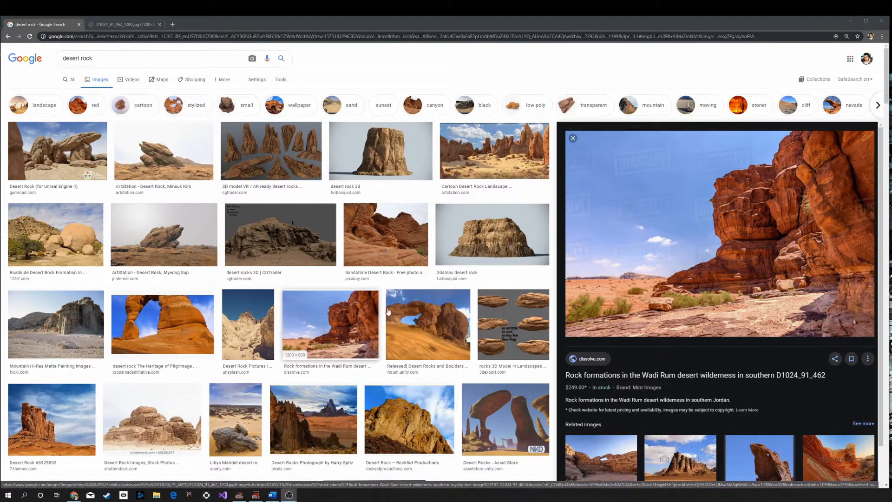
scroll(down, 3)
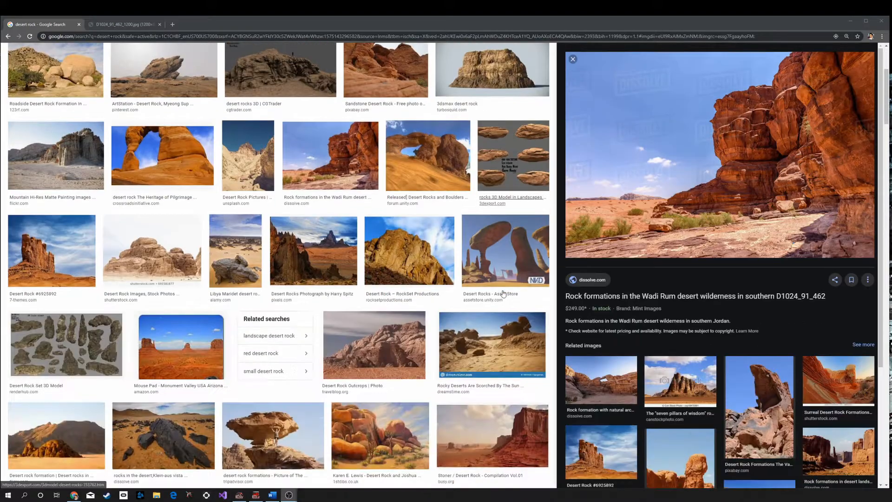
scroll(down, 3)
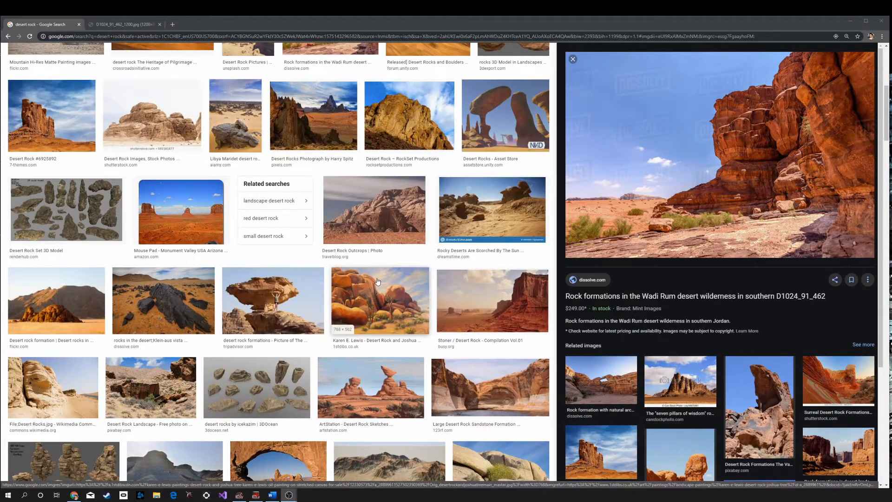
scroll(down, 3)
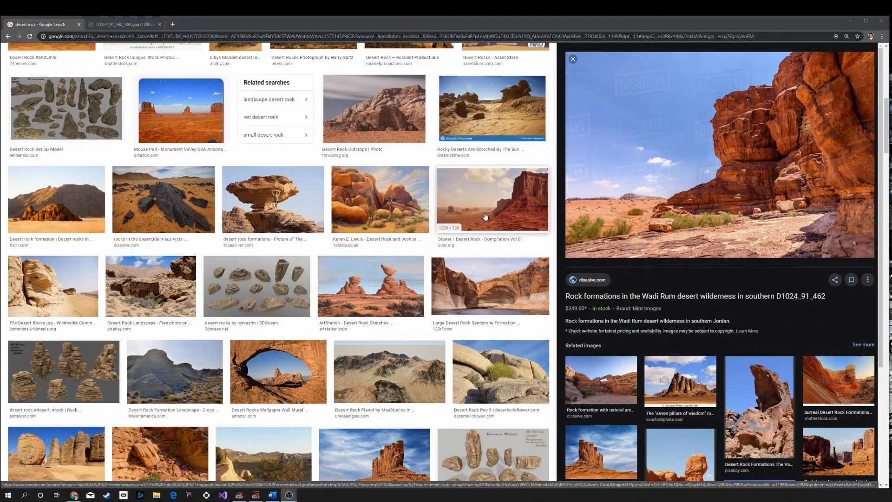
click(374, 357)
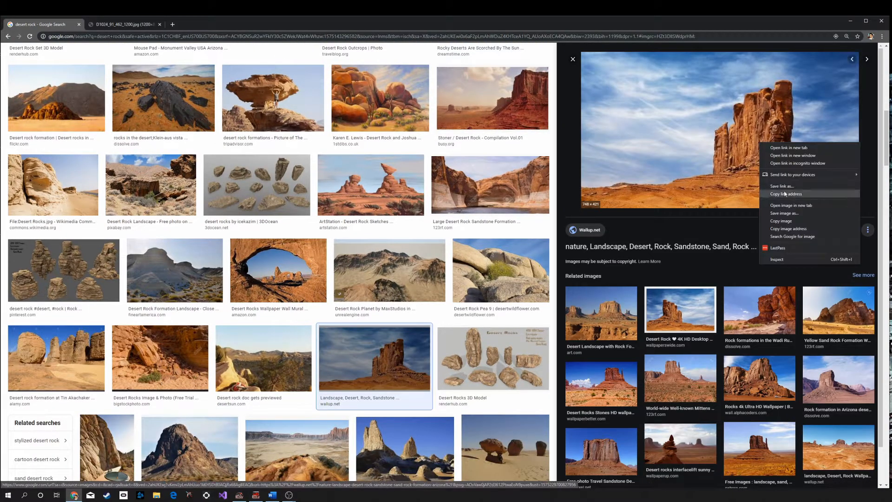
Step: View the butte page and the full-size red cliff photo, then close the butte page
click(789, 148)
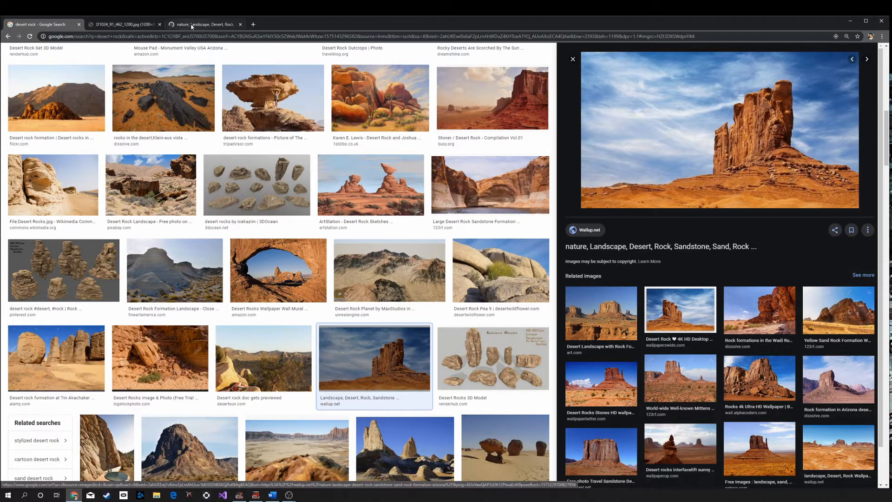
click(121, 24)
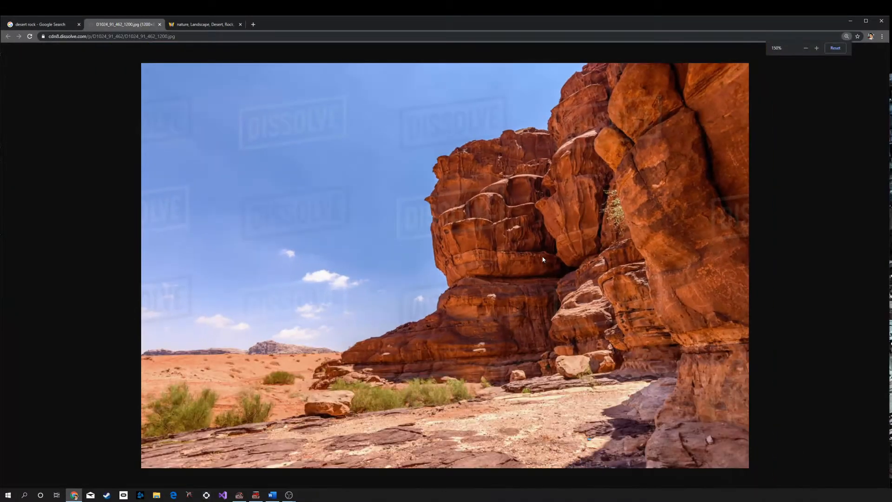
click(204, 24)
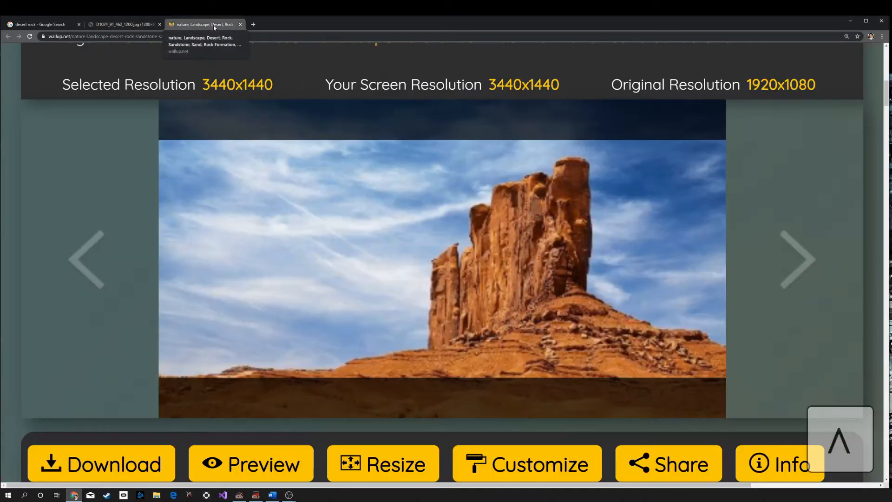
click(240, 23)
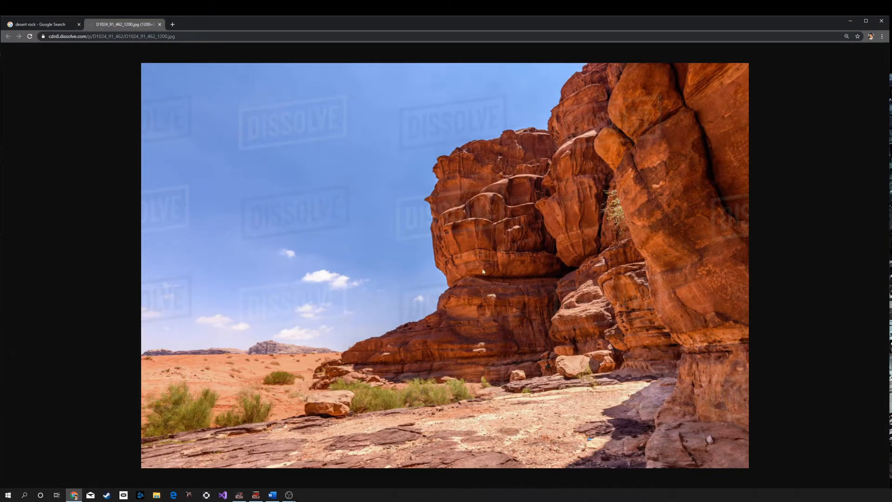
mouse_move(444, 331)
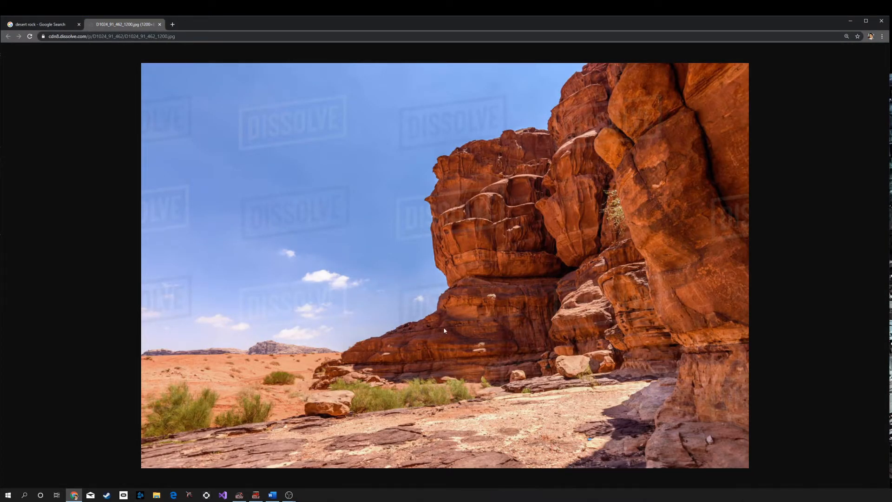
mouse_move(132, 309)
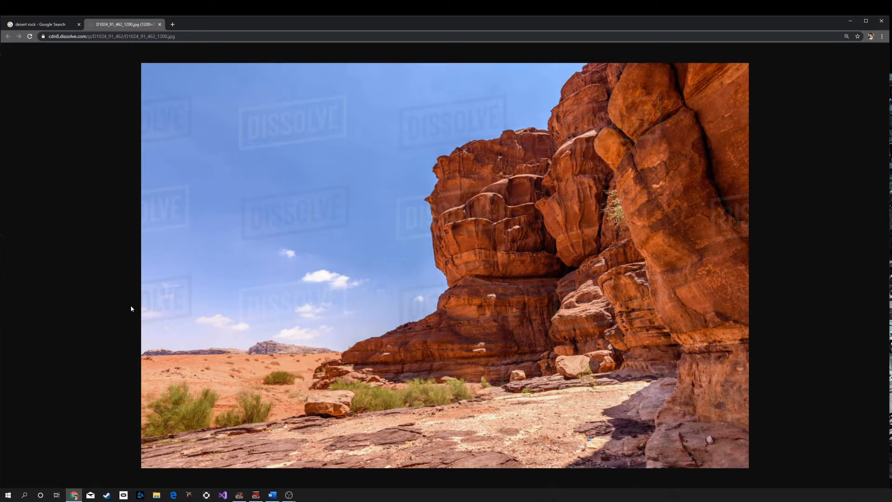
mouse_move(284, 99)
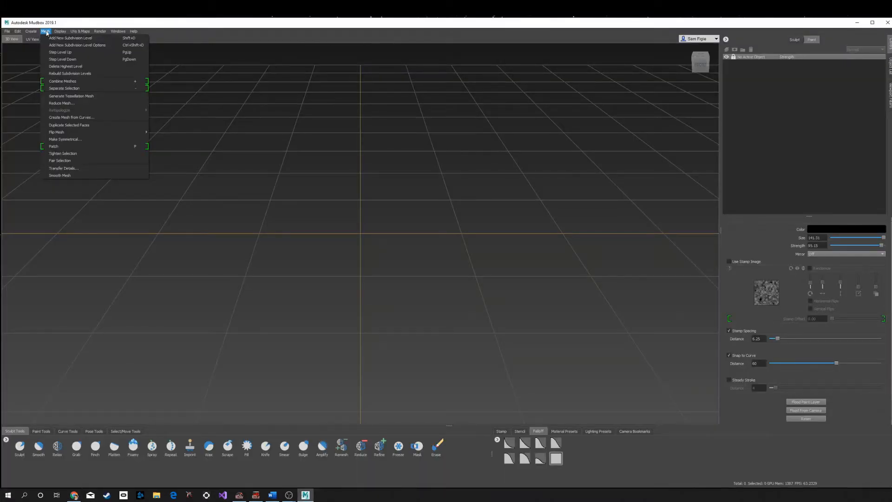
Step: Bring up the Mudbox Welcome window from the File menu
click(7, 31)
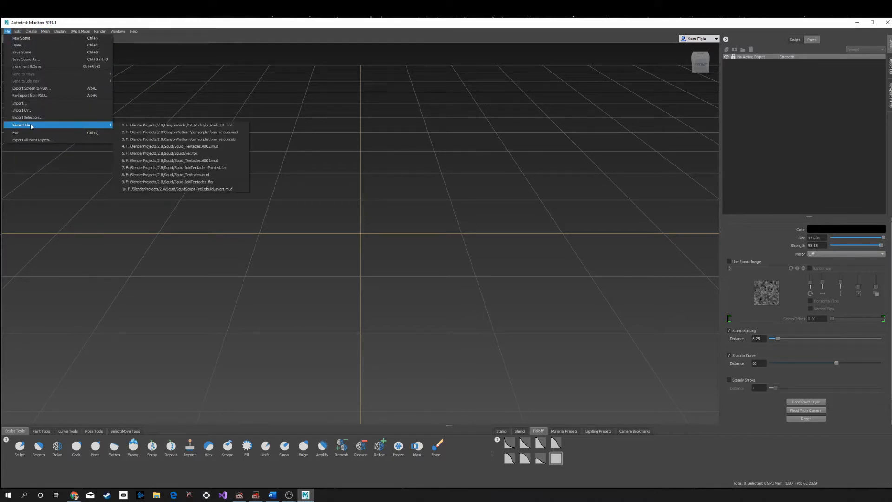
click(20, 38)
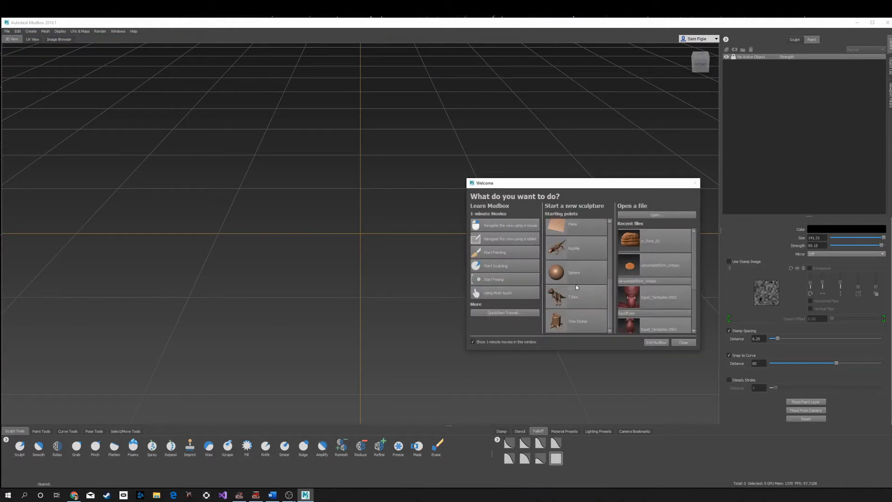
Step: Start a new sculpture from the Sphere starting point and begin sculpting it into a lump
double_click(556, 272)
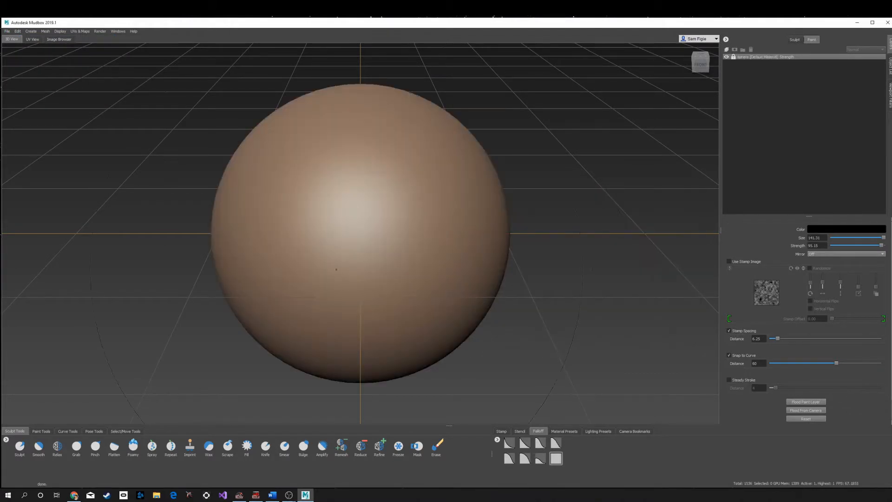
scroll(down, 3)
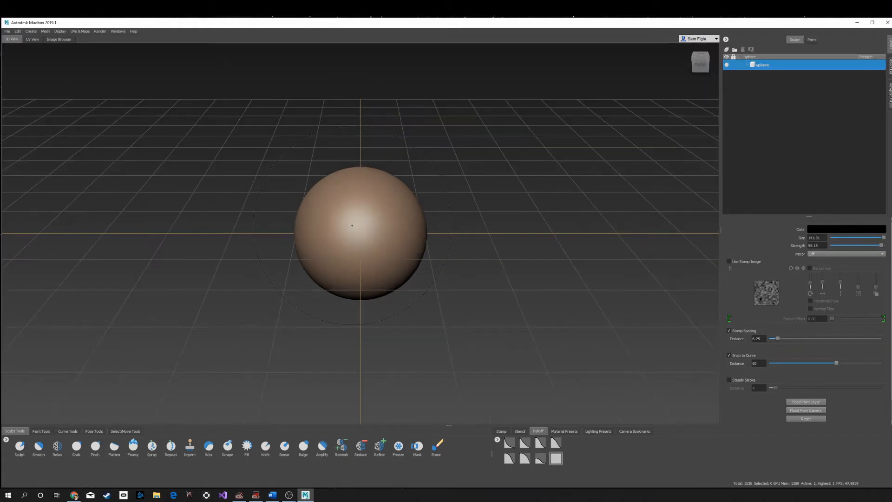
right_click(359, 221)
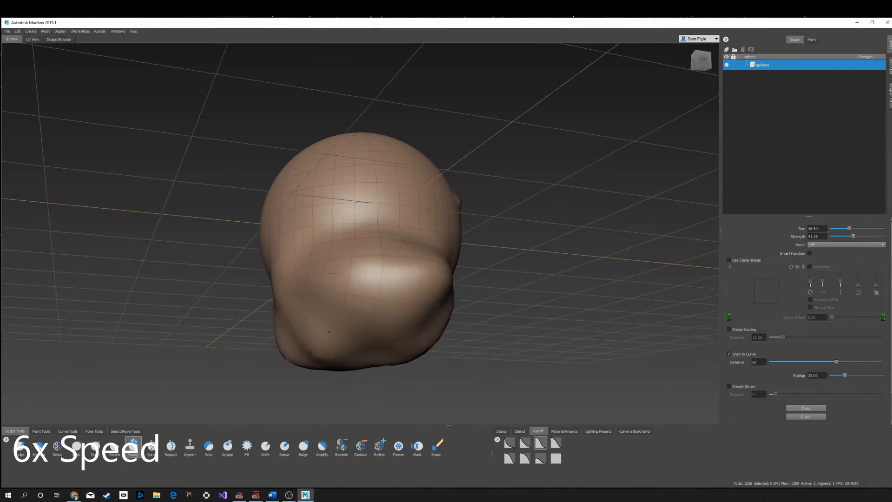
Step: Shape the lump into a tall, craggy rock with a raised top using sculpt brushes
drag(358, 228, 342, 200)
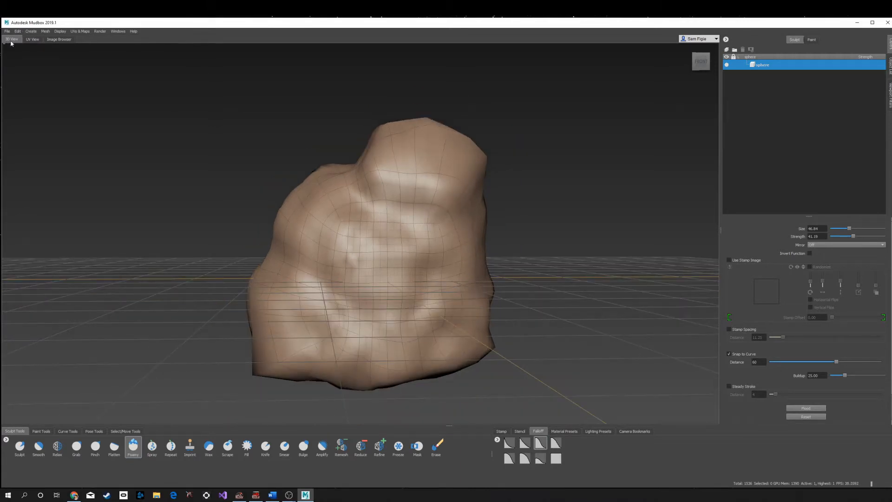
Step: Save the scene as cr_Rock_02.mud inside a new CR_Rock2 folder under CanyonRocks
click(6, 31)
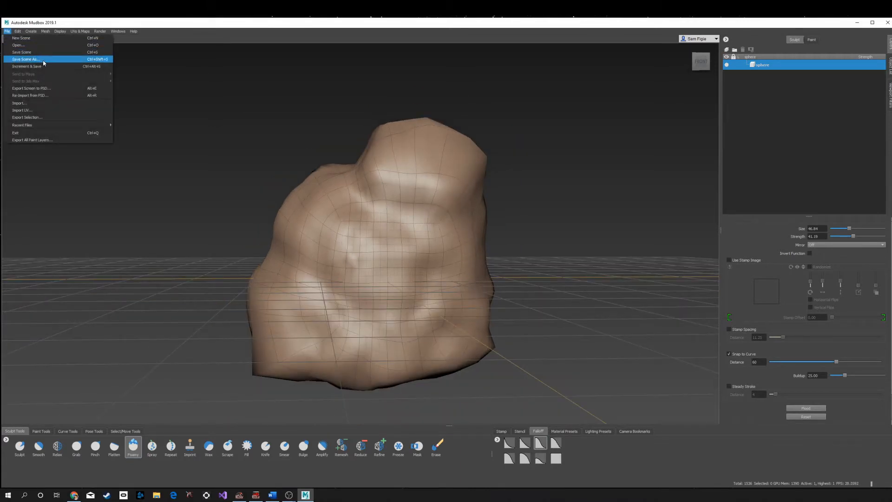
click(25, 59)
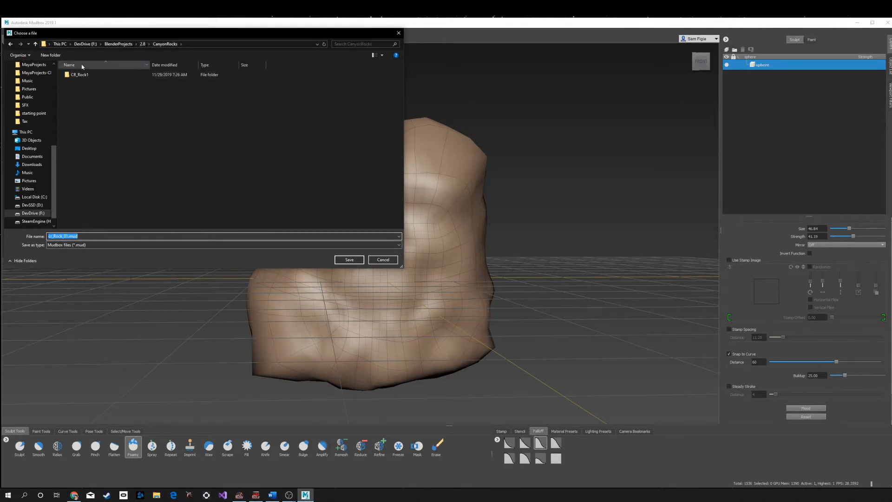
click(50, 55)
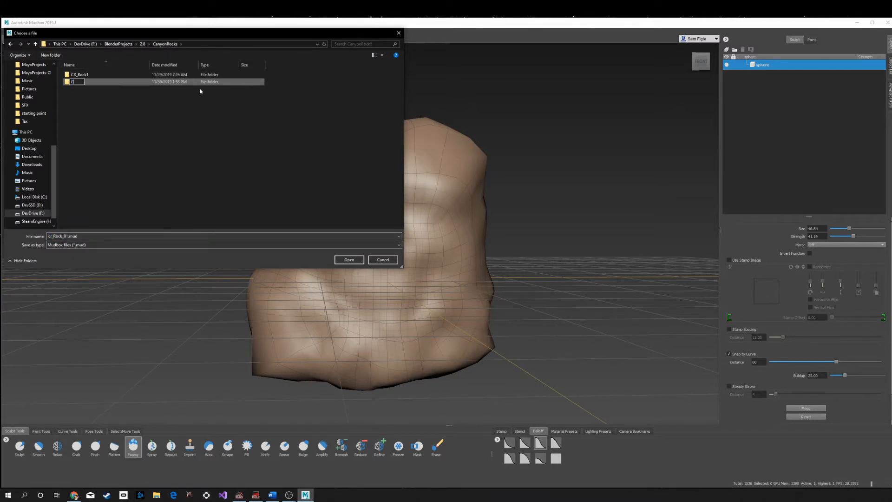
text(CR_Rock2)
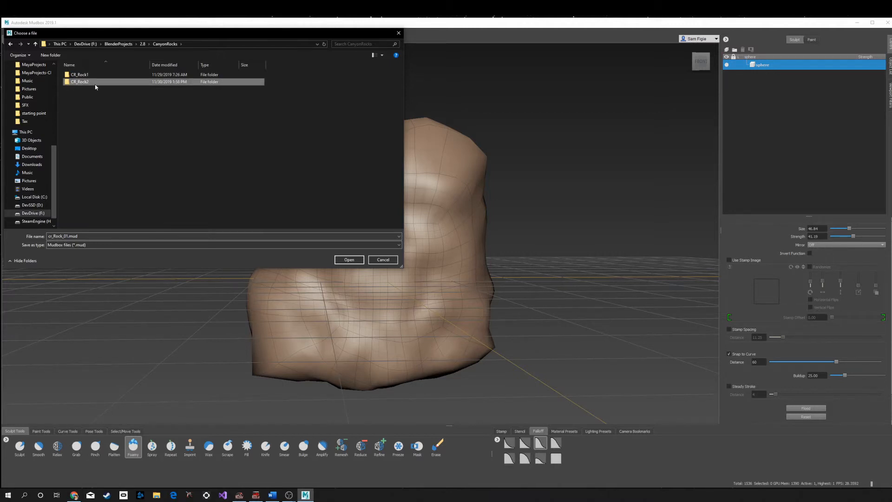
double_click(80, 81)
text(2)
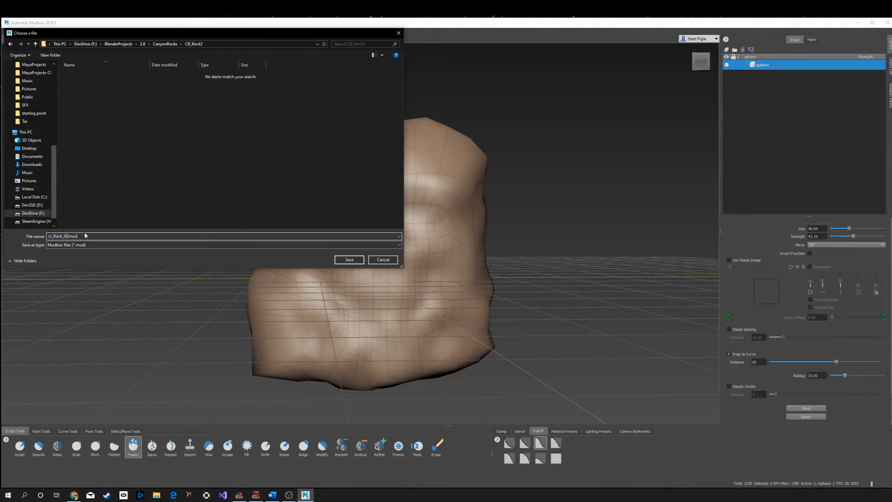
click(349, 260)
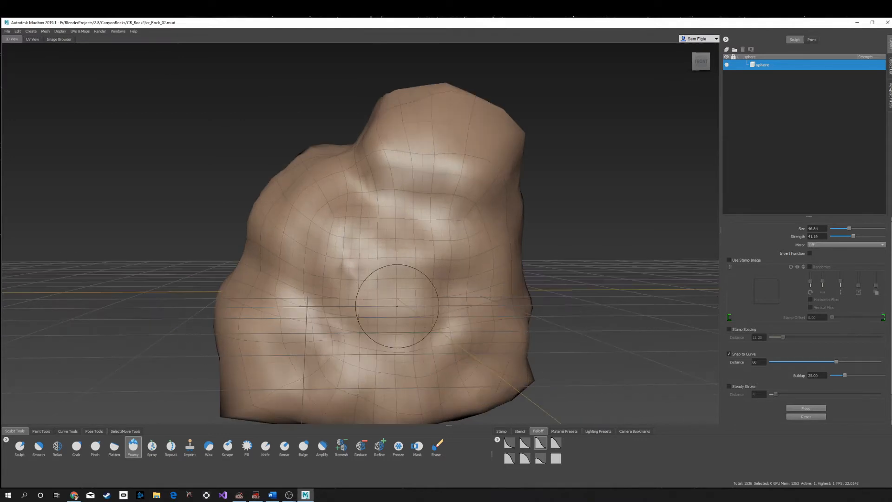
Step: Run a new Retopologize operation on the rock with a Target Base Face Count of 500
click(45, 31)
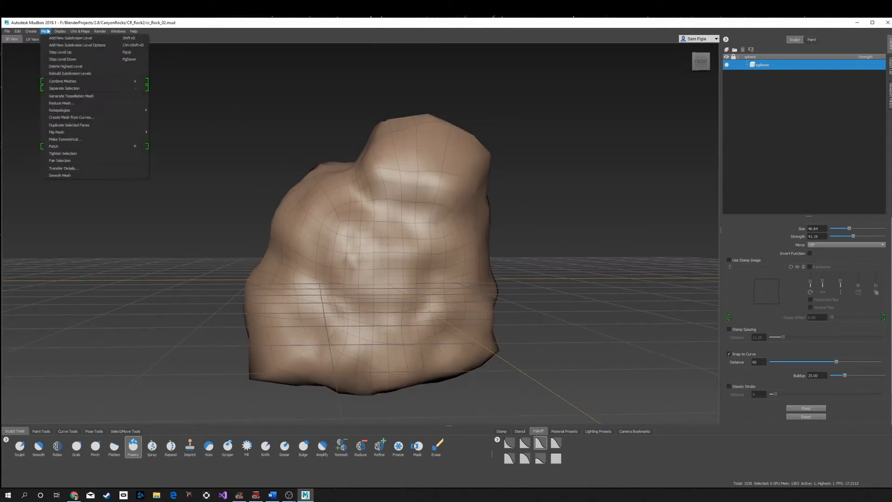
mouse_move(41, 36)
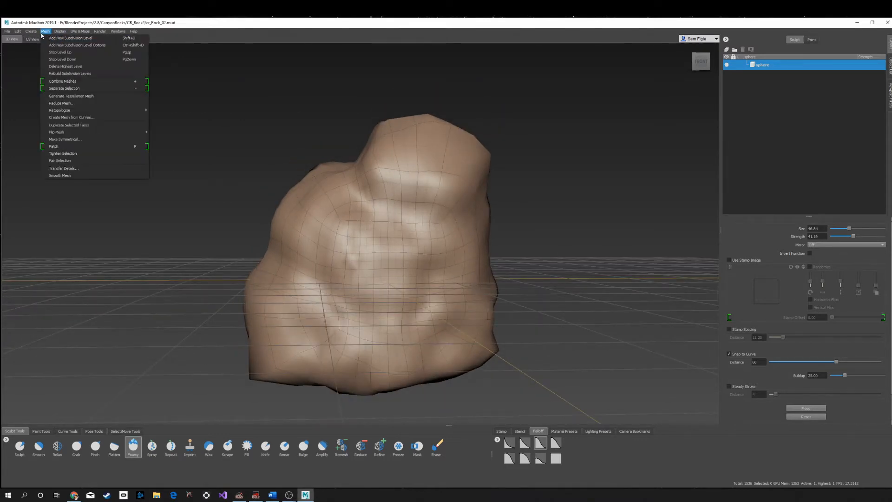
mouse_move(60, 110)
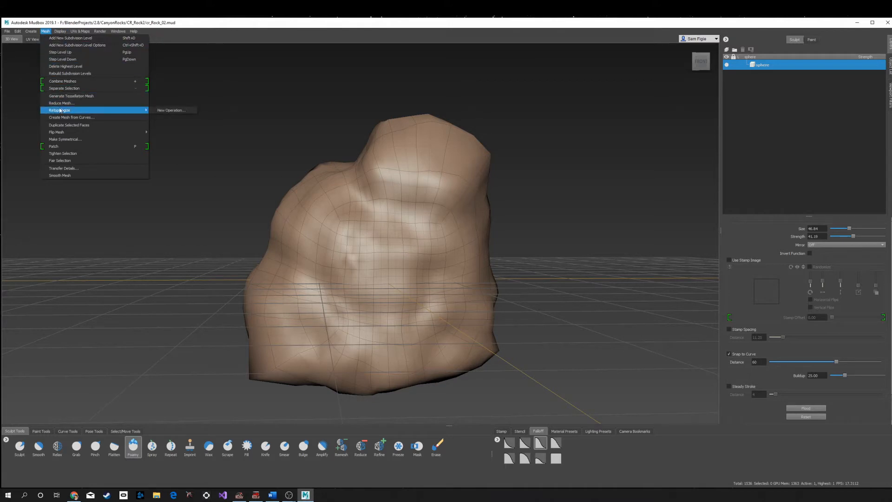
click(170, 110)
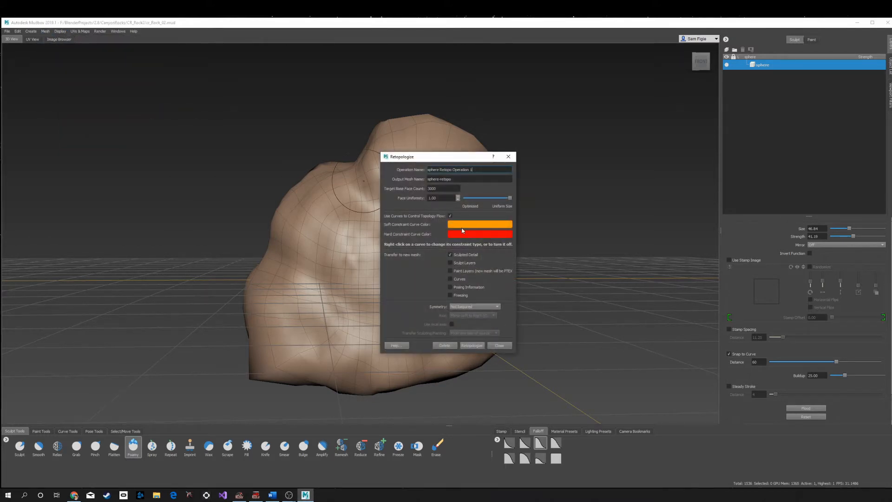
mouse_move(462, 231)
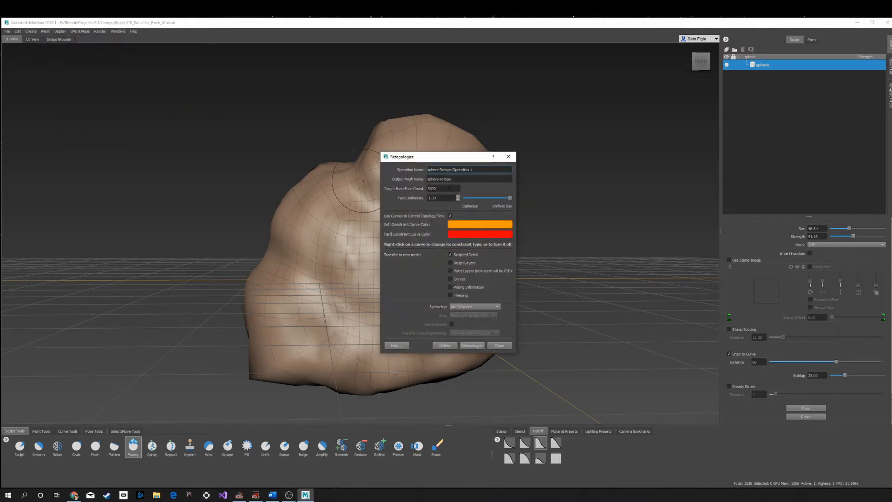
triple_click(438, 189)
text(500)
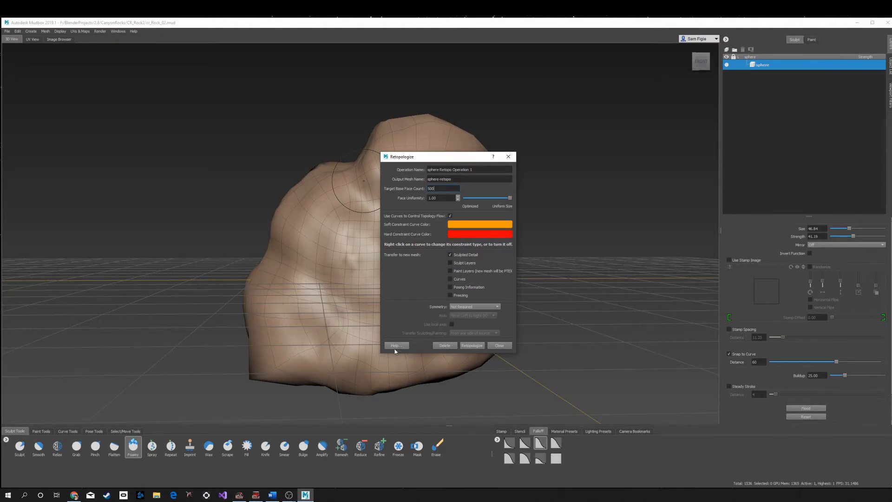
mouse_move(463, 342)
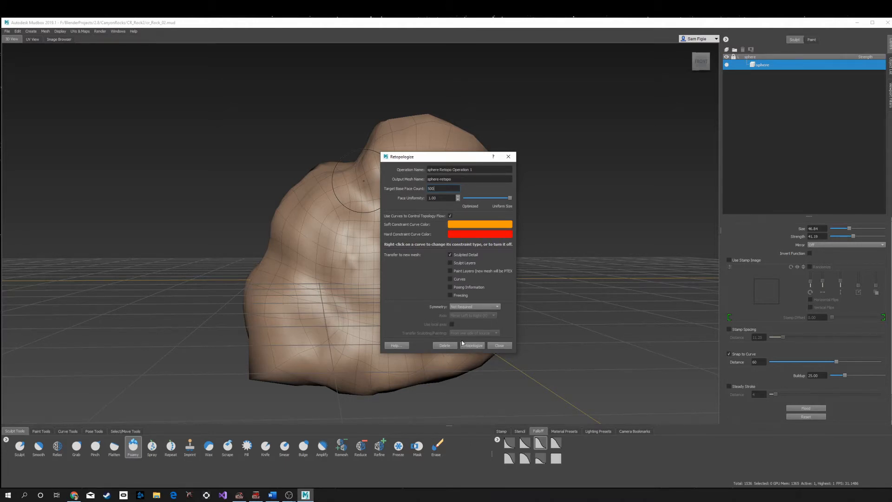
click(471, 346)
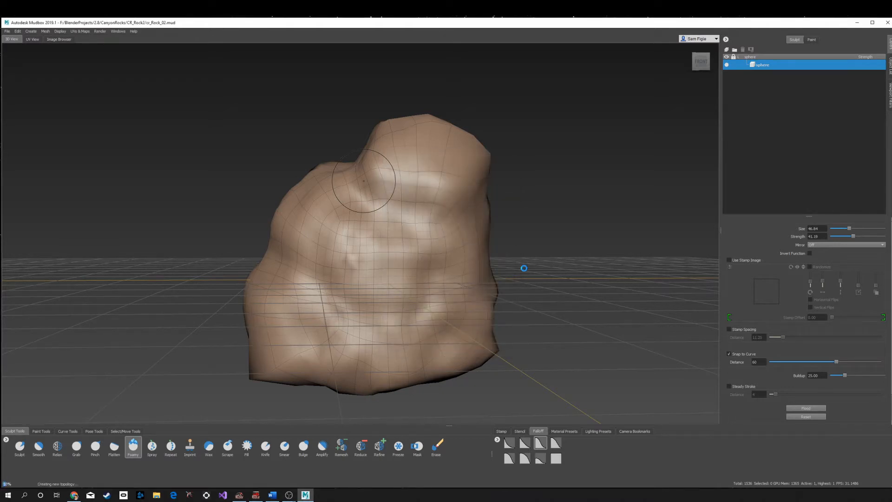
mouse_move(533, 221)
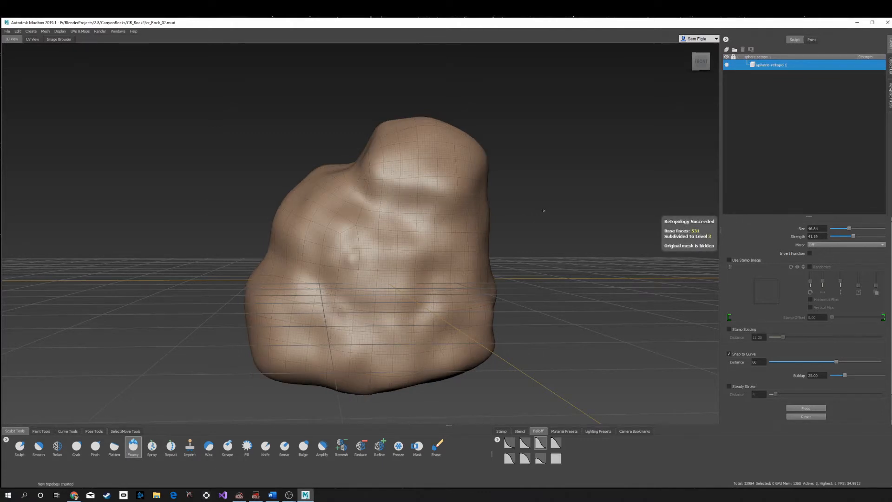
mouse_move(761, 75)
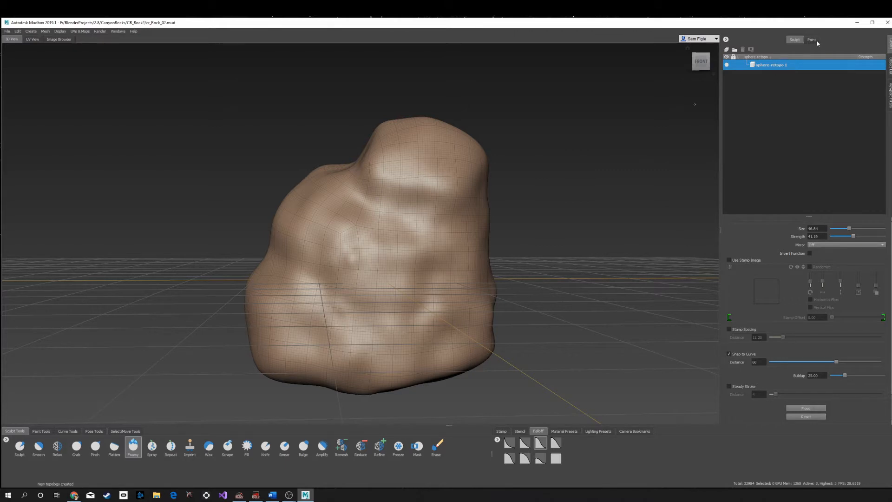
click(727, 48)
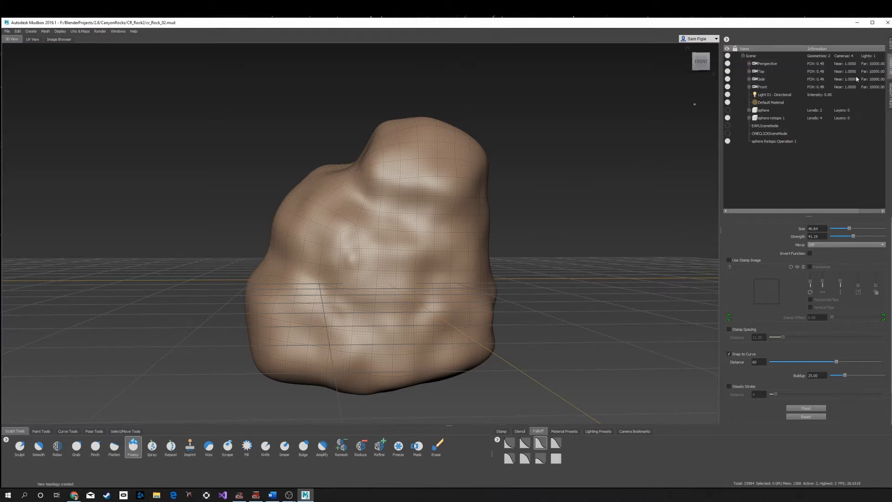
right_click(763, 109)
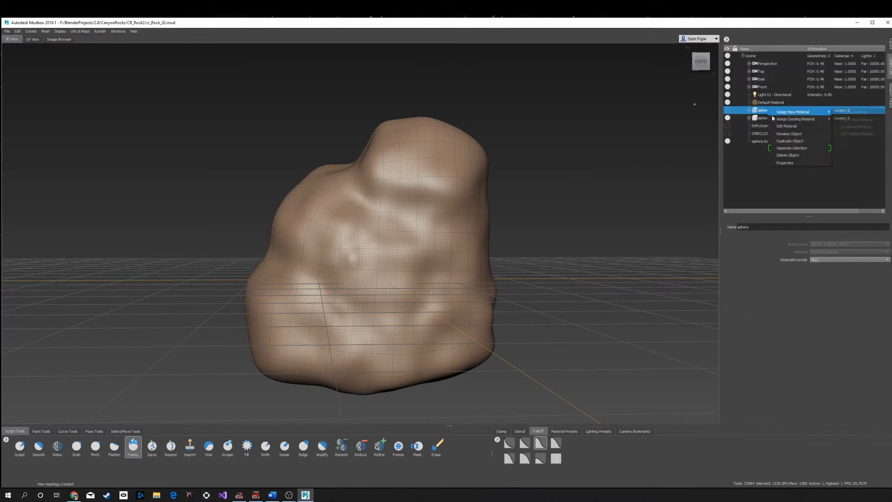
mouse_move(790, 142)
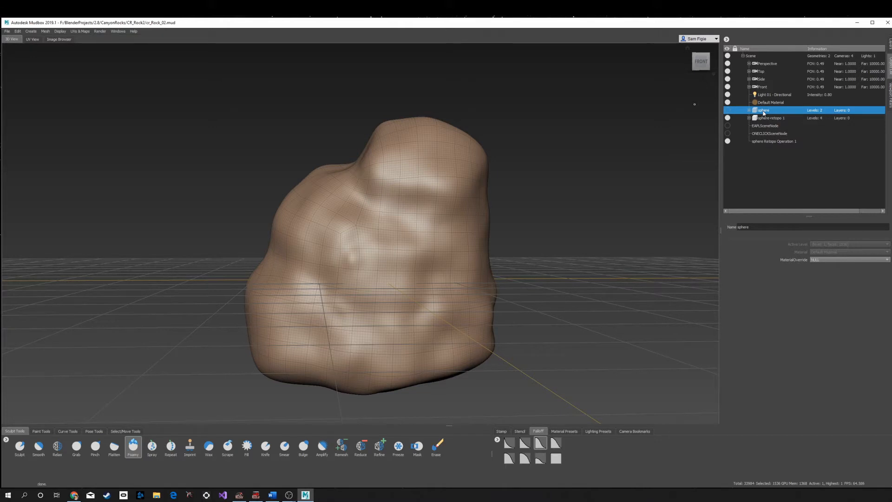
mouse_move(827, 110)
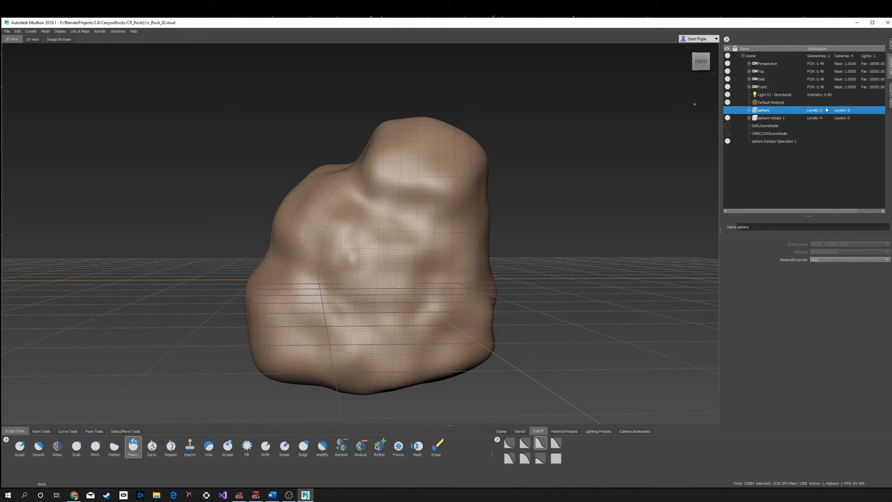
right_click(764, 109)
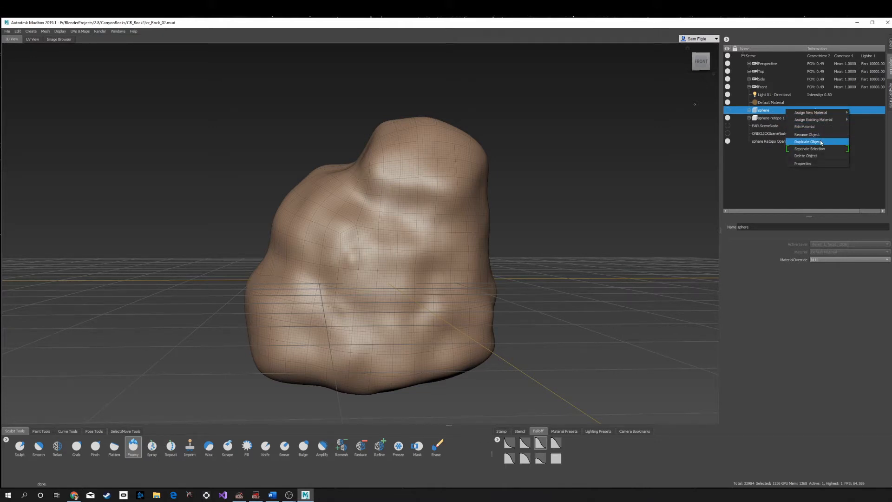
click(806, 156)
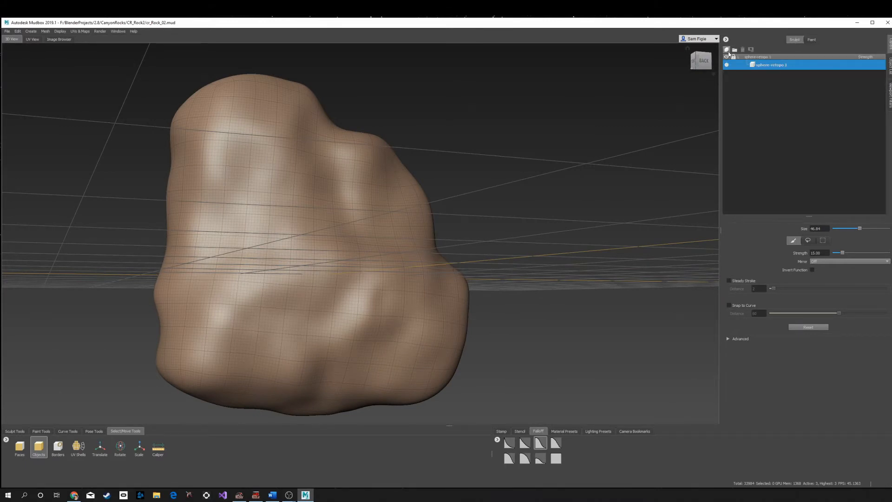
Step: Add a sculpt layer named Flattening, subdivide to level 5 and return to the Sculpt Tools
click(727, 50)
text(Flattening)
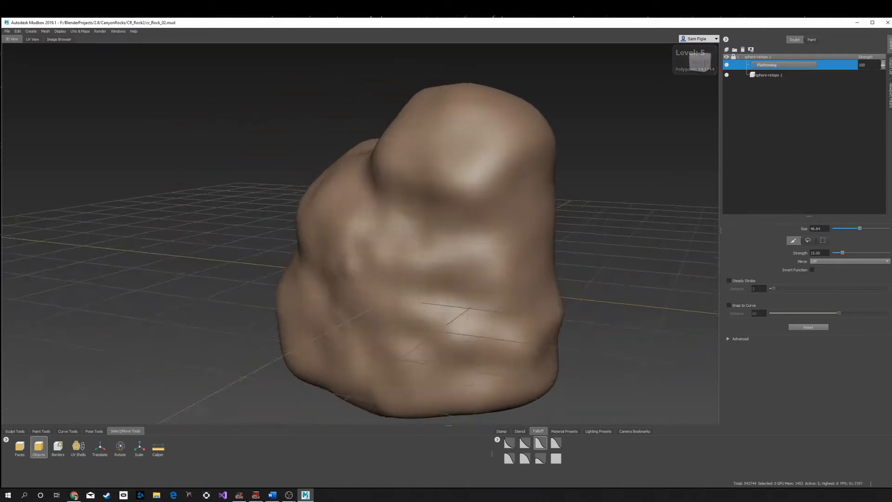
click(14, 431)
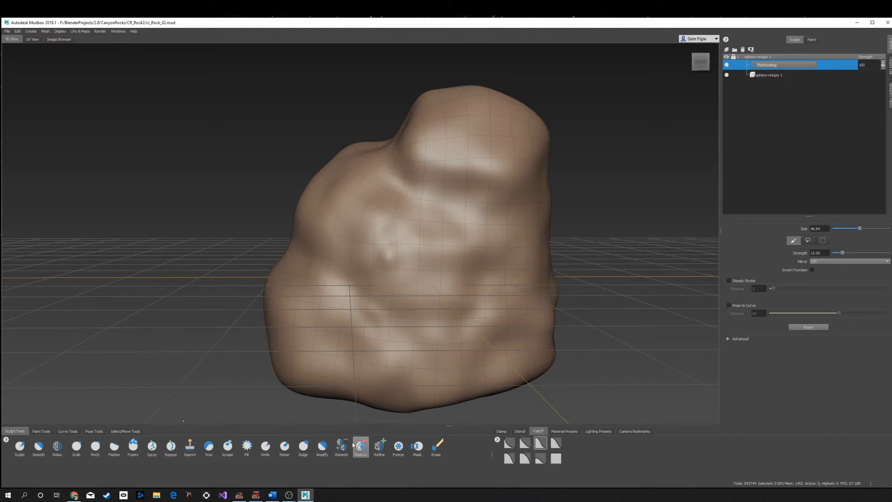
click(114, 448)
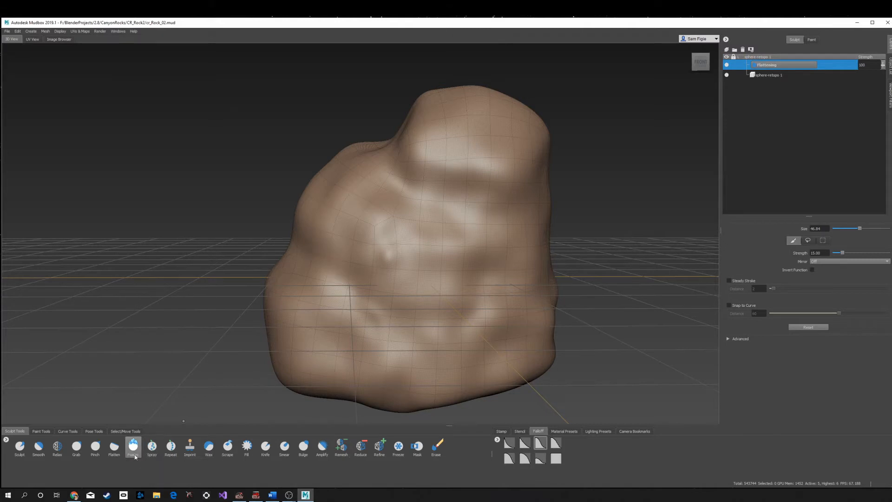
Step: Activate the Flatten brush with a stamp image on the Flattening layer
click(114, 449)
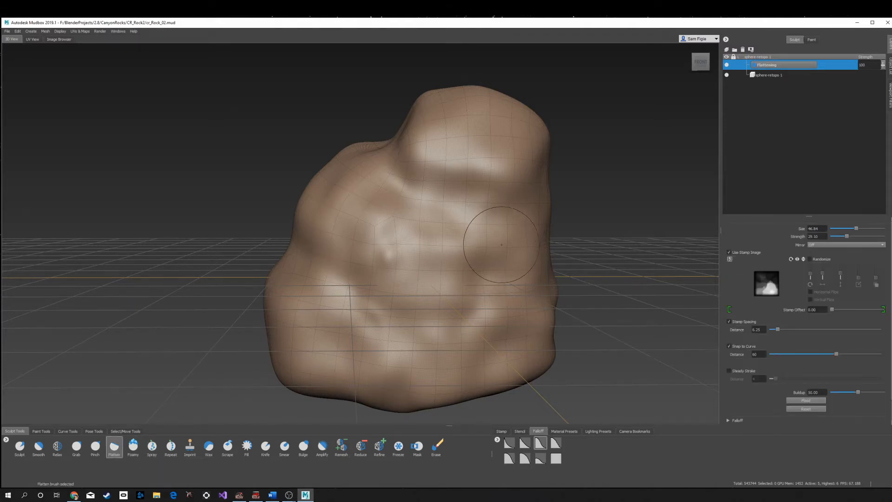
mouse_move(717, 259)
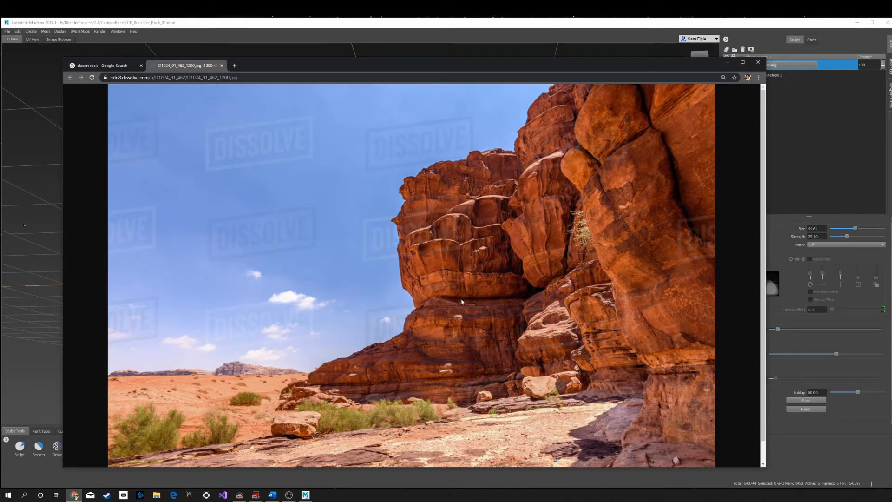
mouse_move(465, 227)
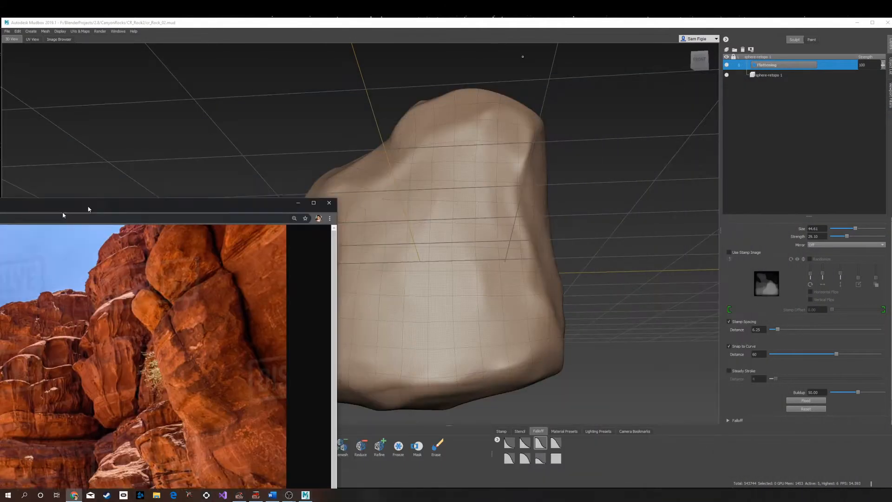
Step: Add Sculpt Layer 1 above the Flattening layer in the Layers panel
click(329, 203)
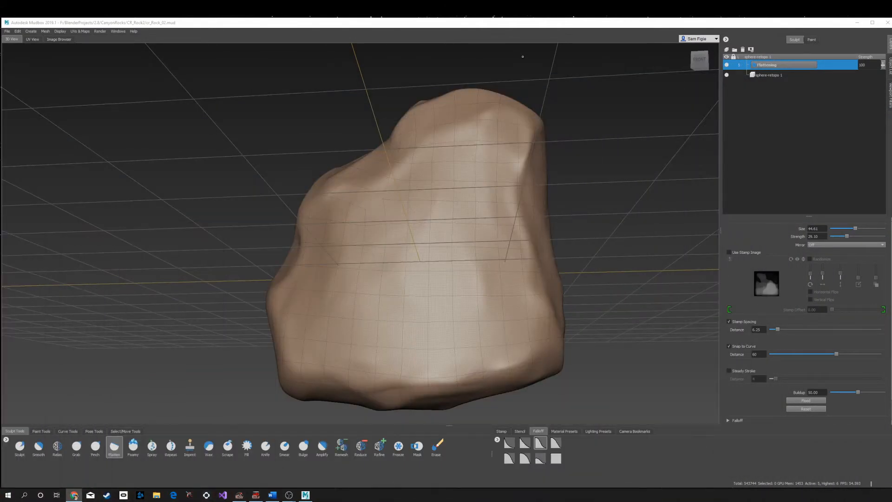
mouse_move(467, 243)
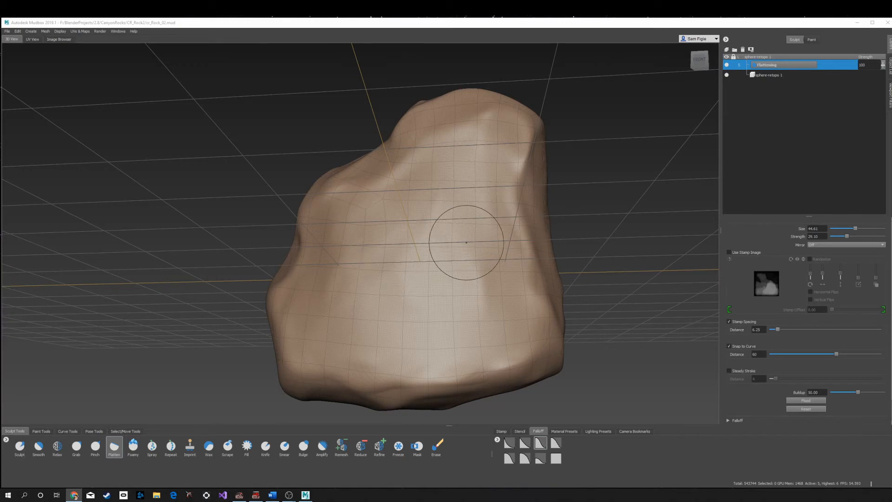
mouse_move(401, 216)
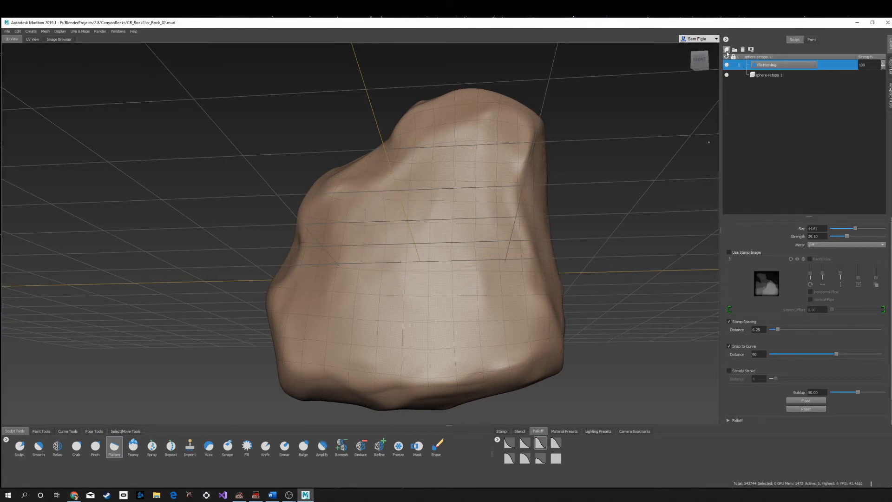
click(727, 50)
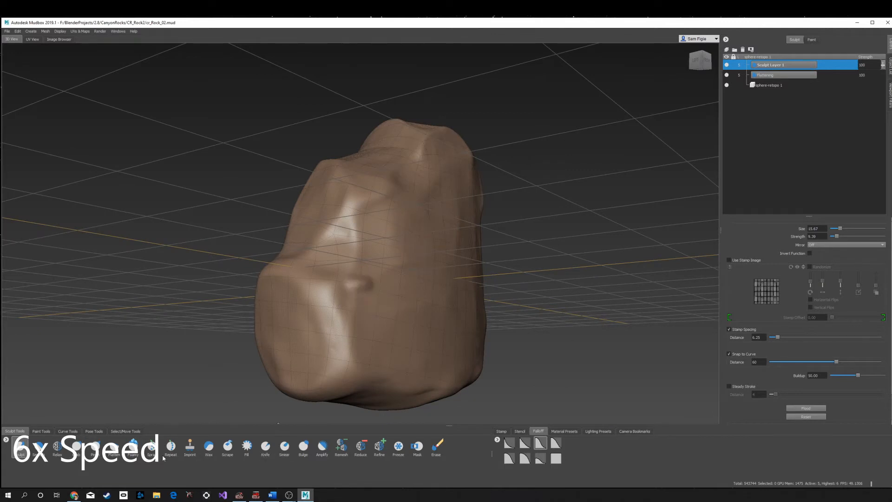
Step: Carve horizontal strata ridges and a deep groove around the rock with Wax and Scrape brushes at level 6
click(436, 446)
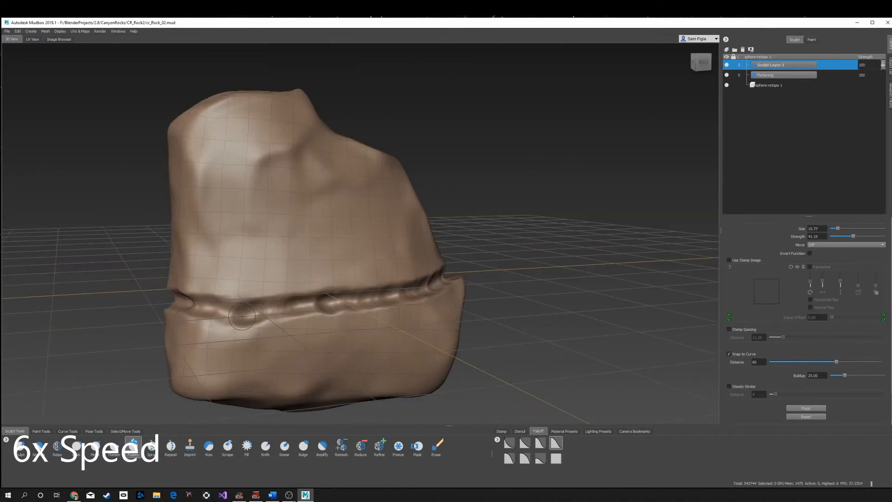
click(208, 447)
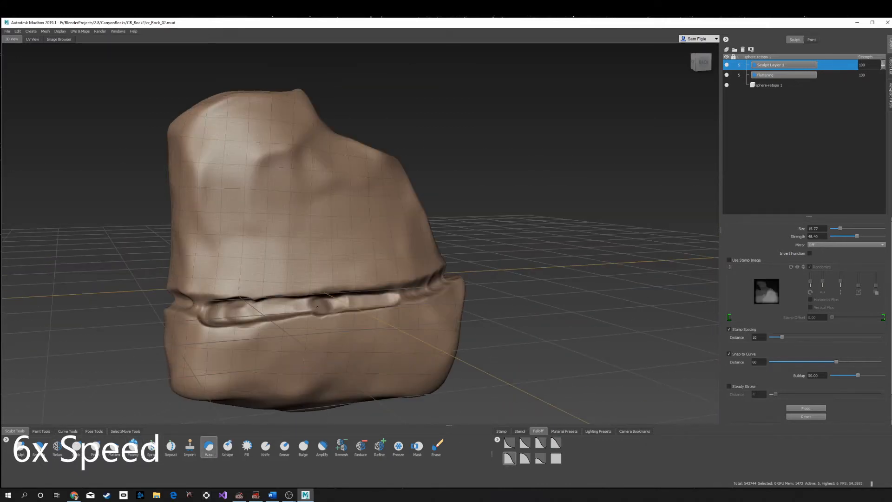
click(436, 448)
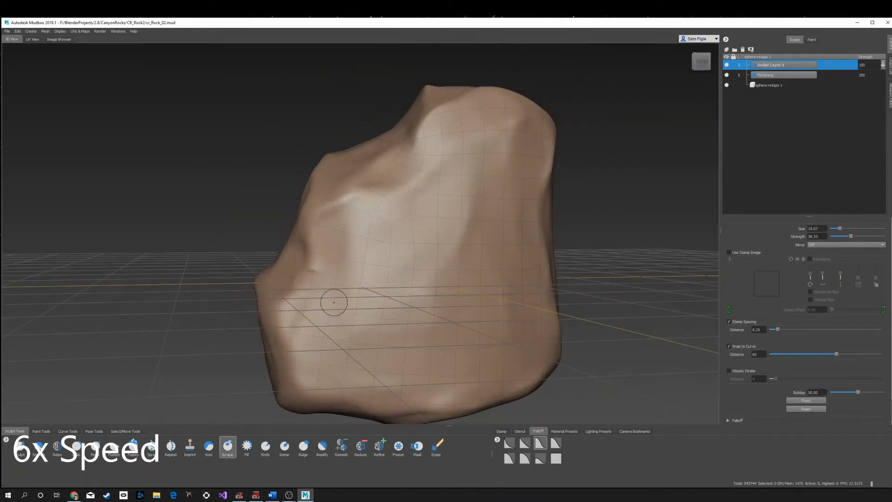
mouse_move(506, 403)
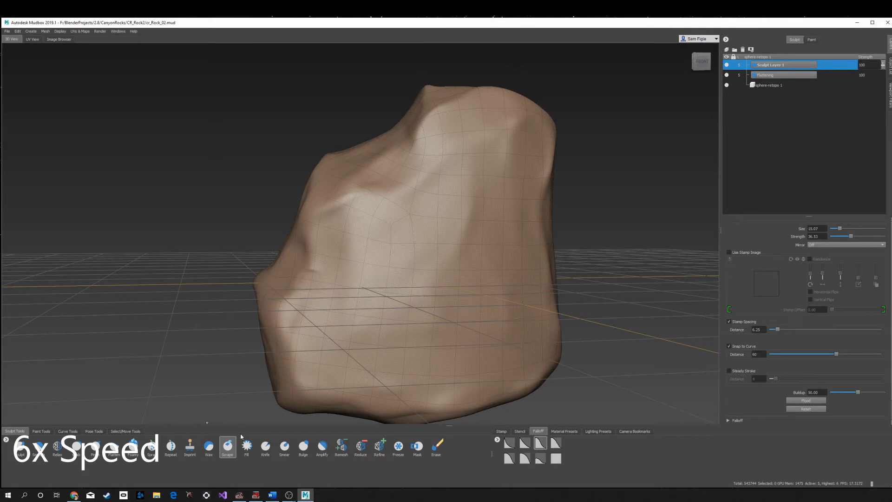
click(208, 447)
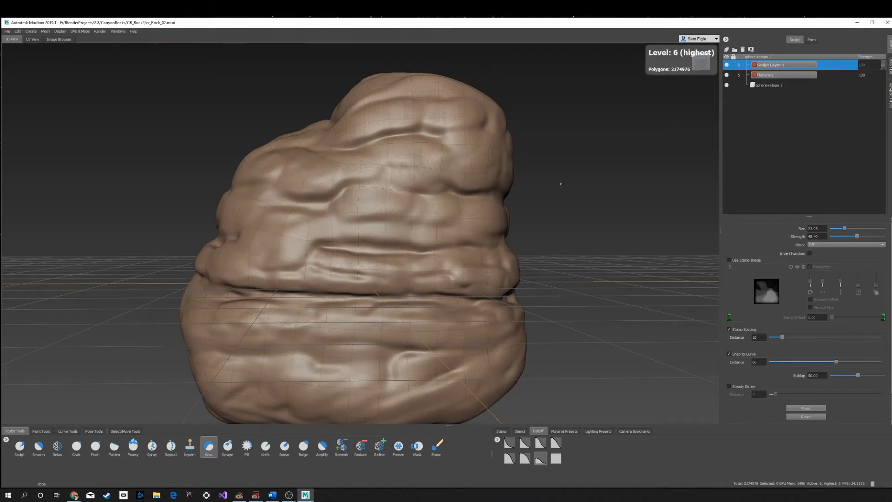
Step: Add Sculpt Layer 2 and scrape the strata ridges into flatter ledges
click(735, 50)
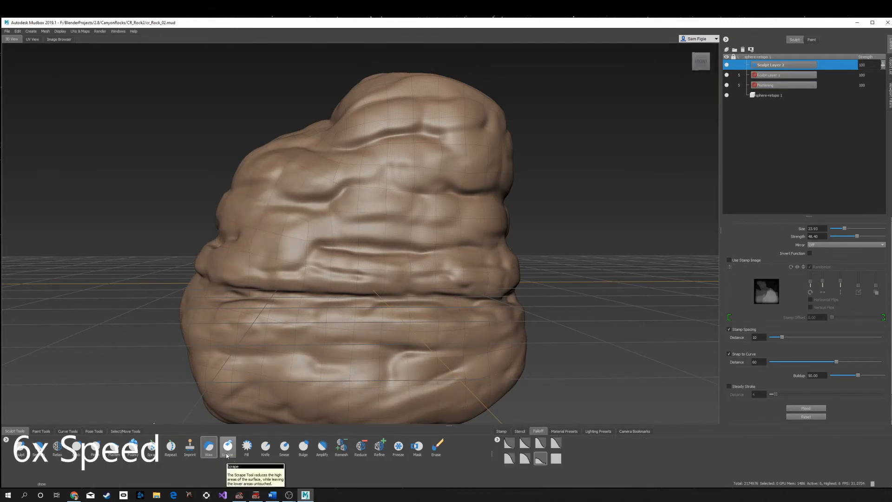
click(227, 446)
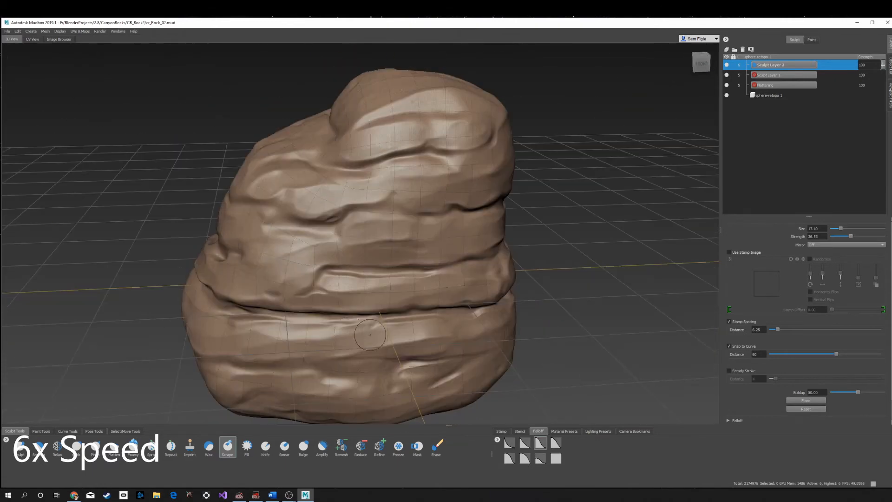
Step: Run a new Retopologize operation on the rock, keeping Sculpted Detail
click(45, 30)
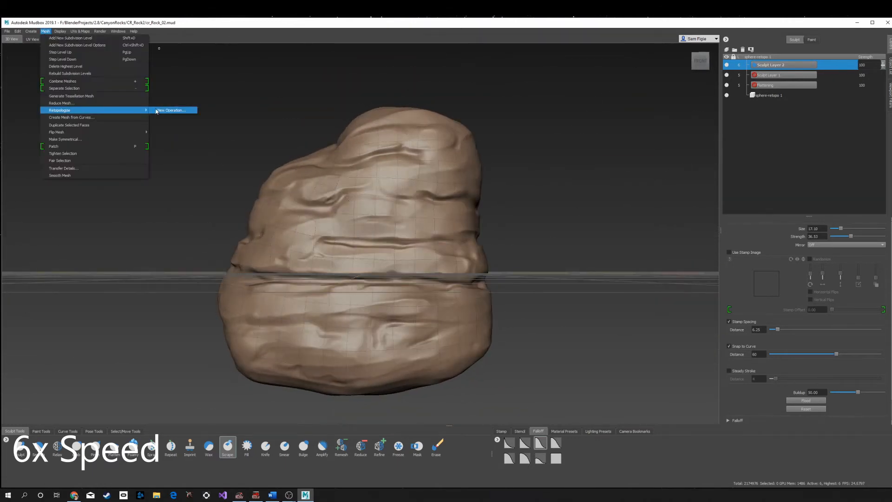
click(171, 110)
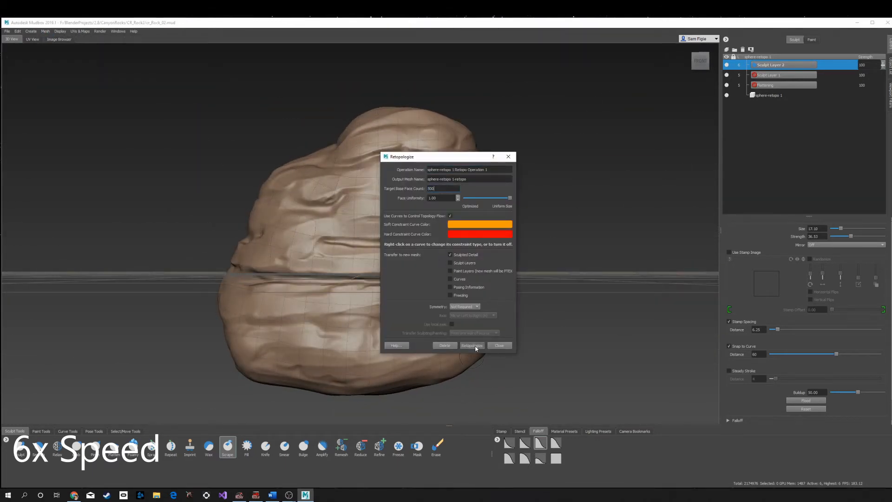
click(471, 346)
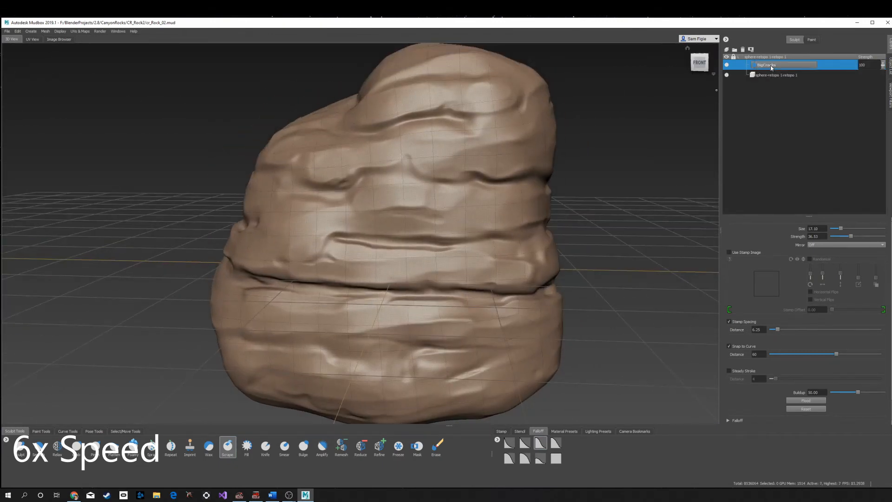
Step: Make BigCracks the active layer for carving cracks into the rock
click(265, 447)
text(RockTexturing)
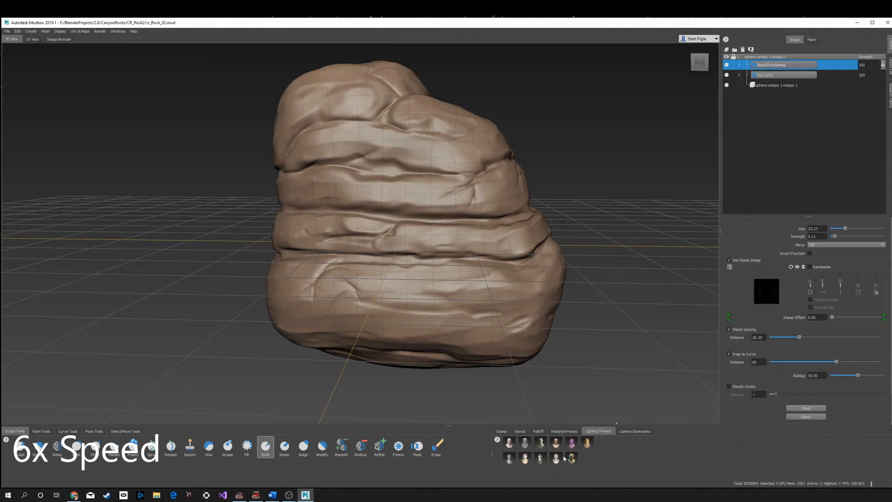
Step: Apply the rocky ground stencil to texture the upper strata, then move to stamps
click(519, 431)
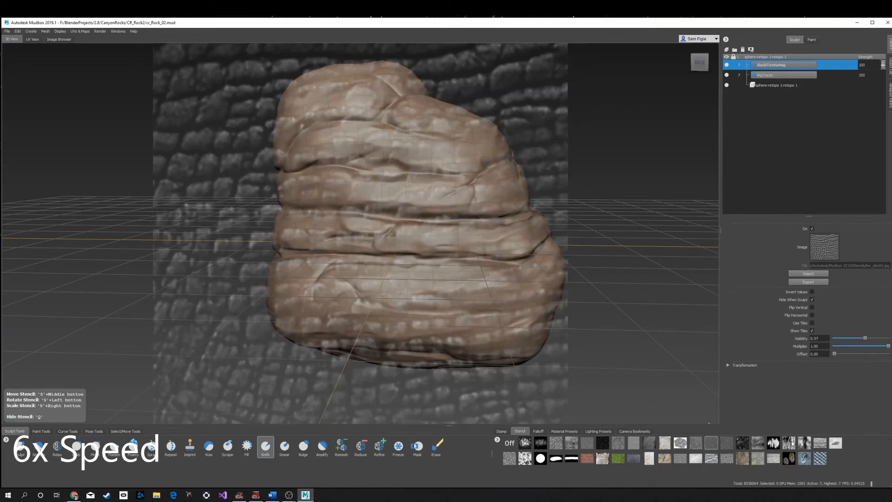
click(633, 459)
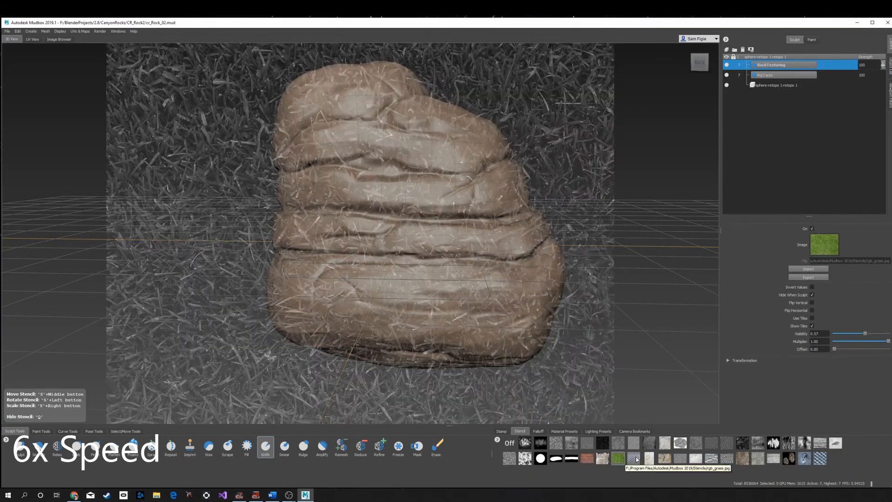
click(664, 458)
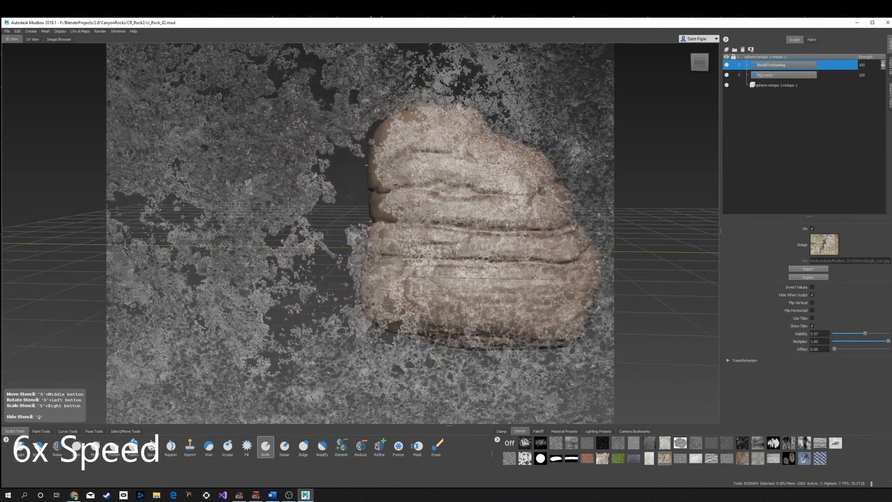
click(151, 447)
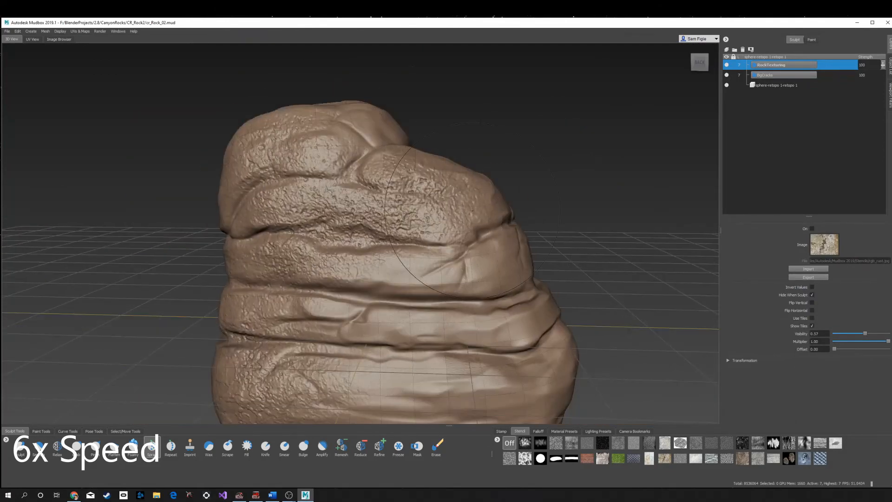
click(501, 431)
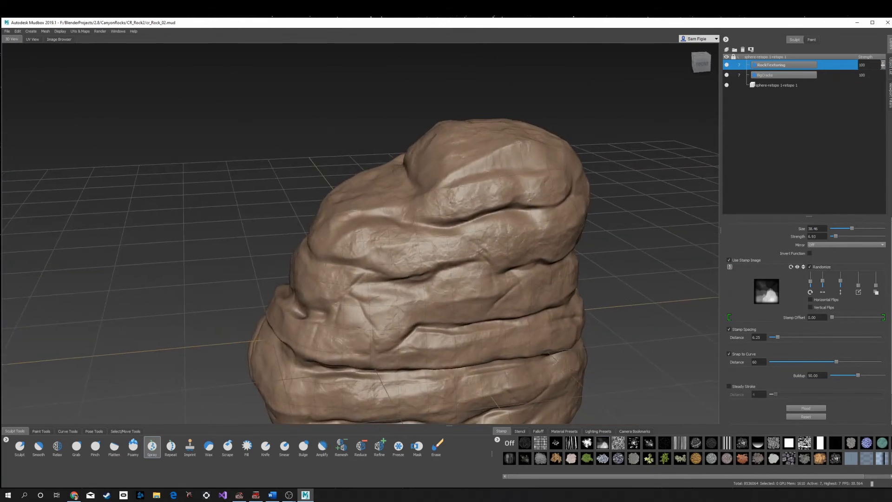
Step: Try pinkish and brown material presets and settle on the peach sandstone material
click(564, 430)
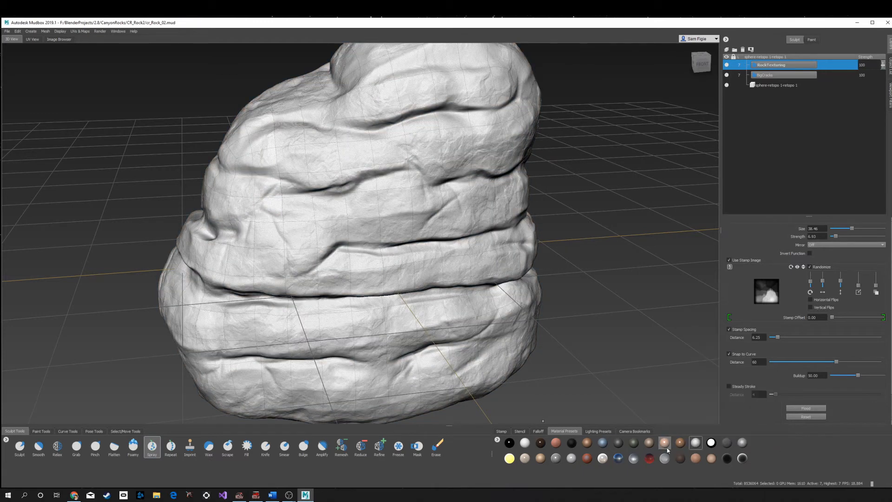
click(695, 458)
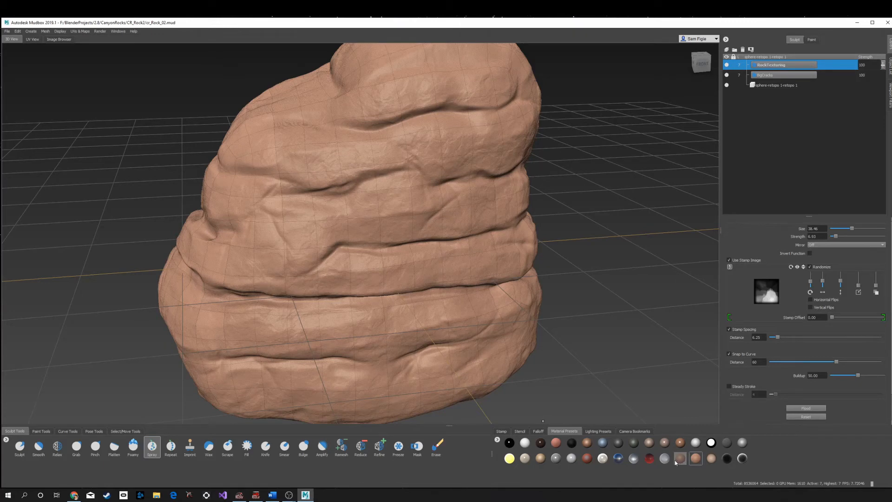
click(680, 458)
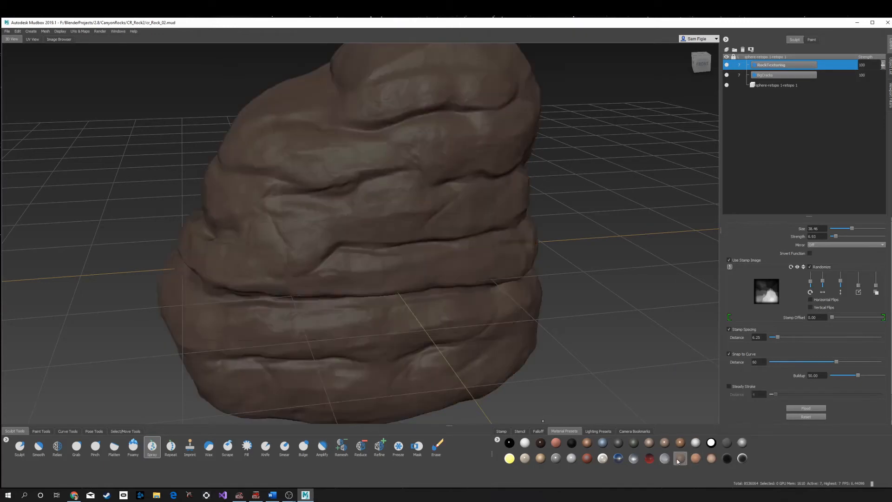
mouse_move(664, 458)
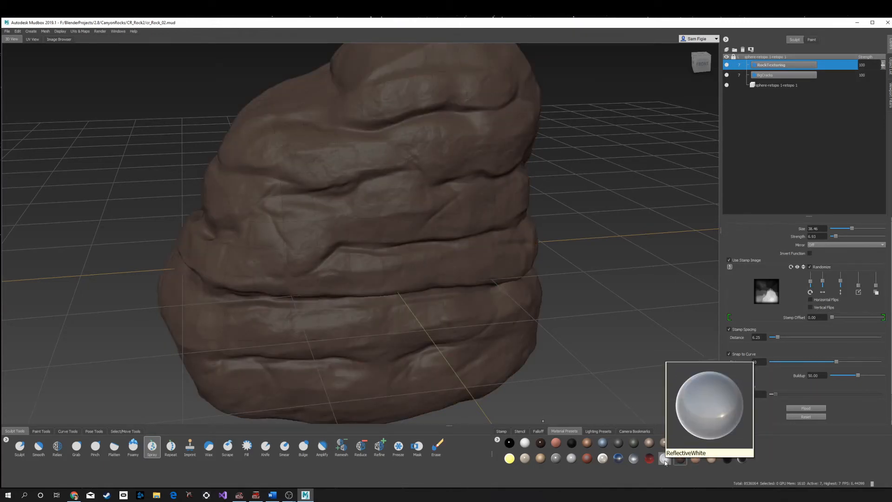
click(695, 459)
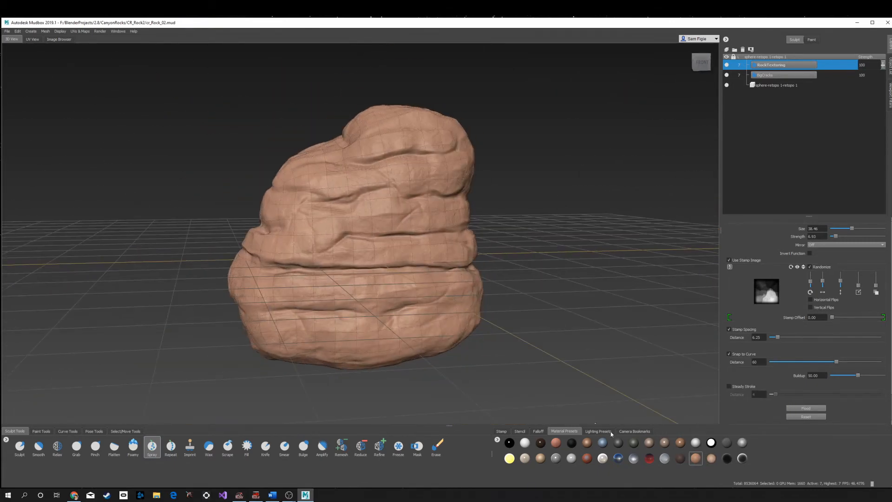
Step: Browse the lighting presets for the peach-toned rock
click(597, 431)
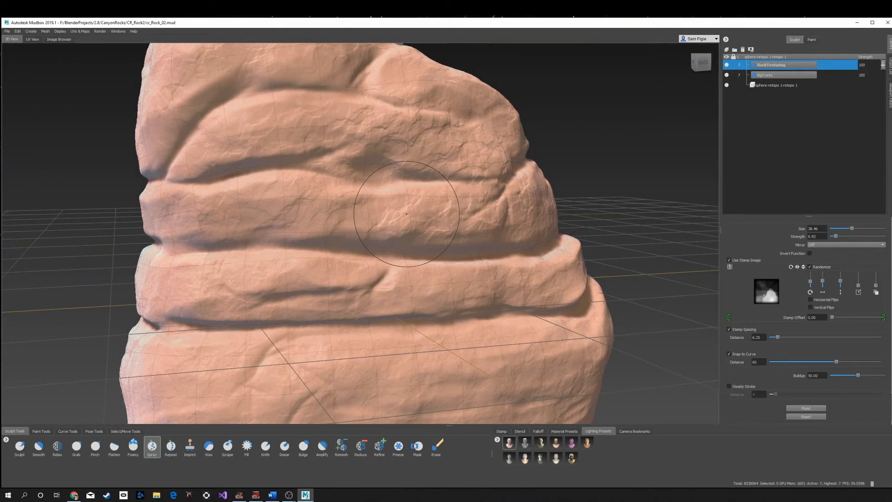
mouse_move(422, 283)
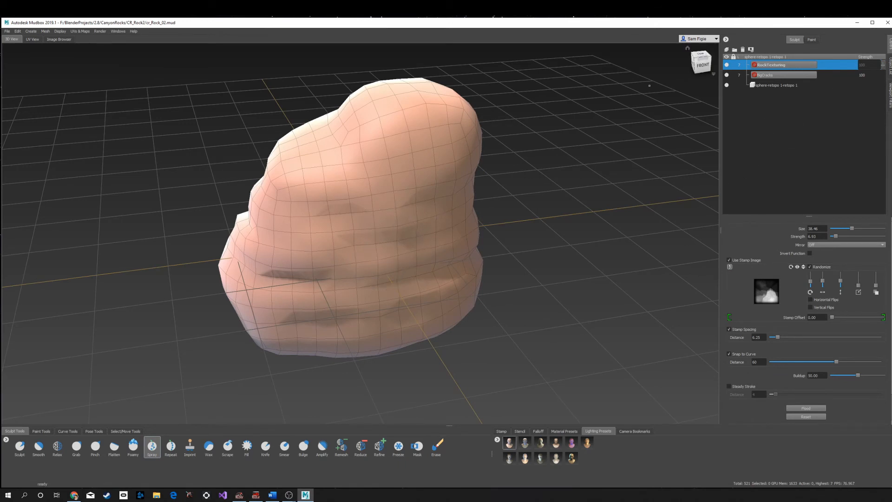
Step: Select the whole rock object with the Objects selection tool
click(125, 430)
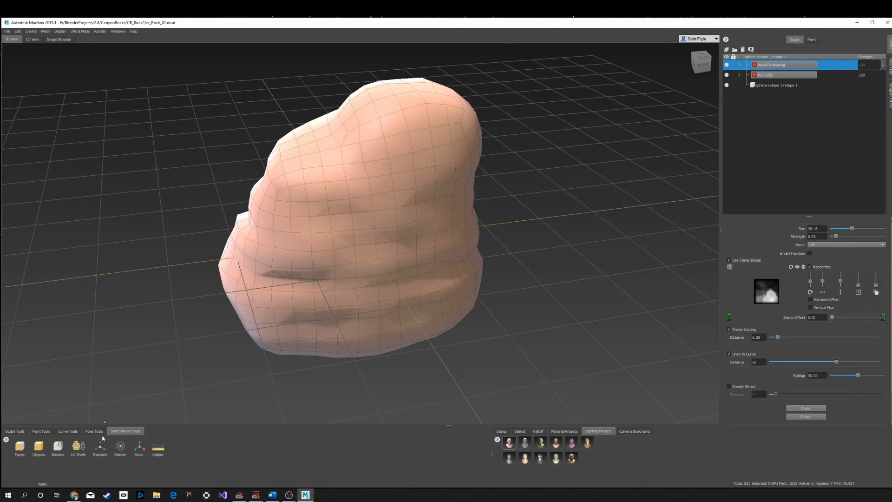
click(38, 448)
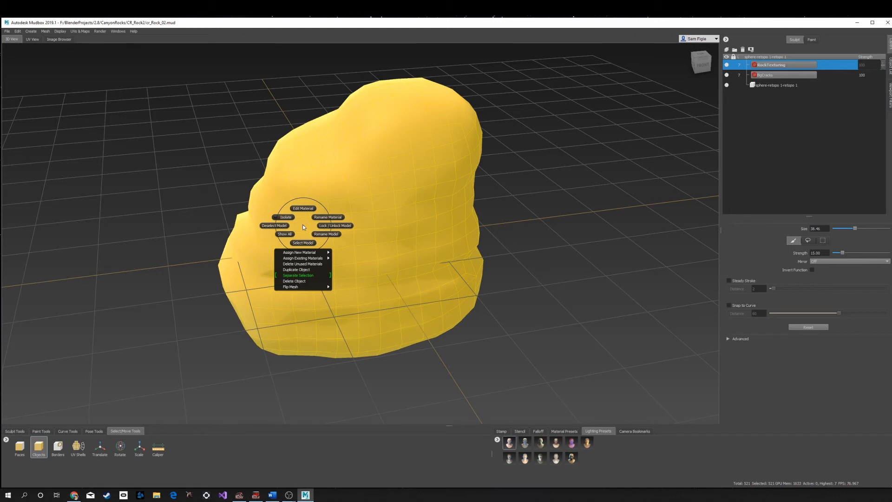
click(6, 31)
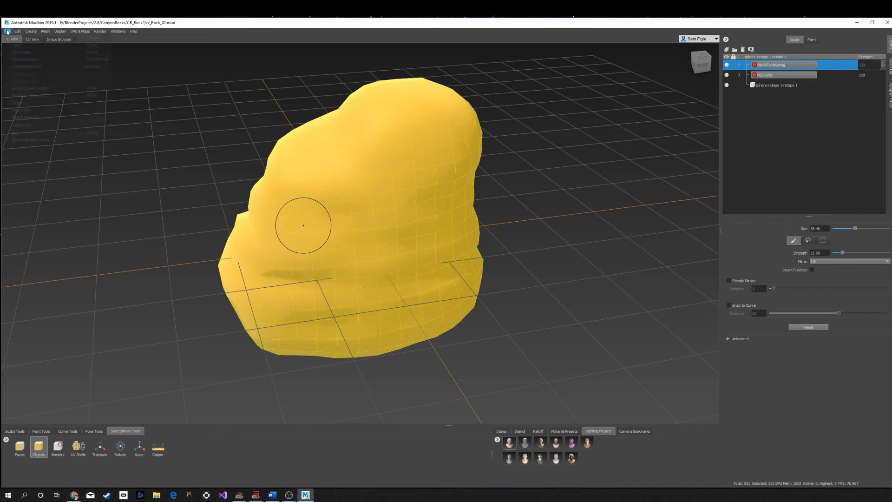
Step: Export the selected rock as CR_Rock_01_UV OBJ into the CR_Rock2 folder
click(7, 30)
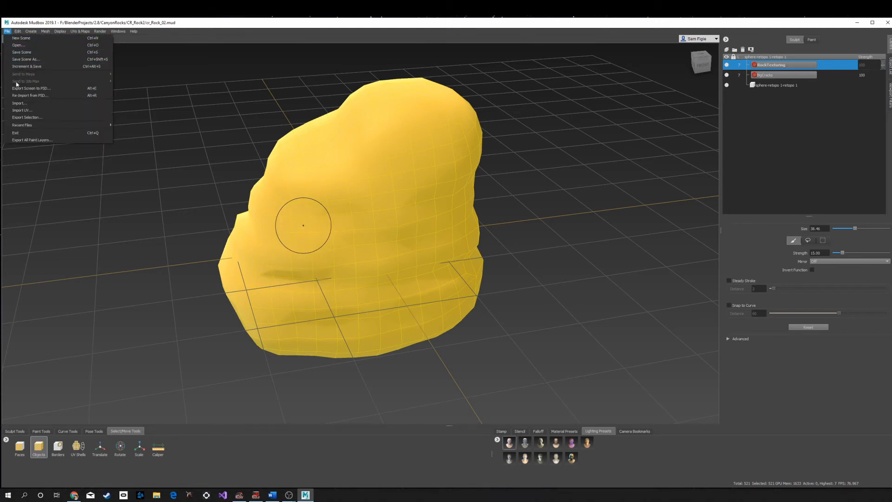
mouse_move(27, 117)
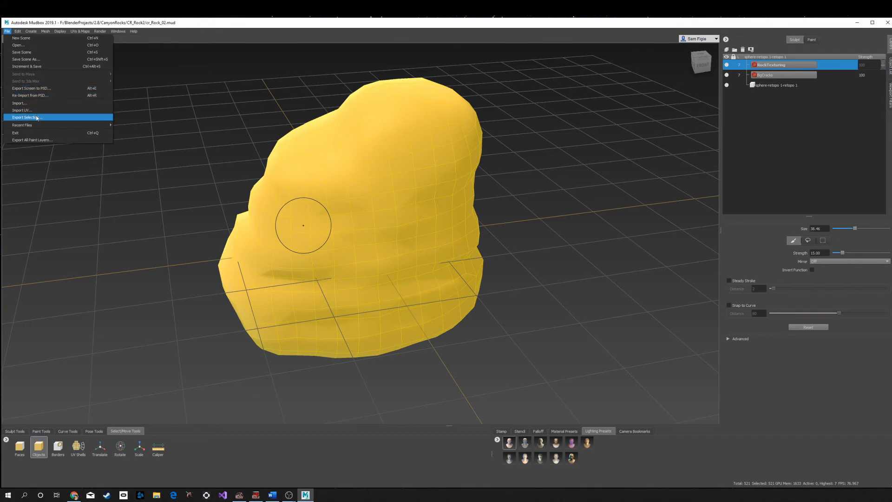
click(26, 117)
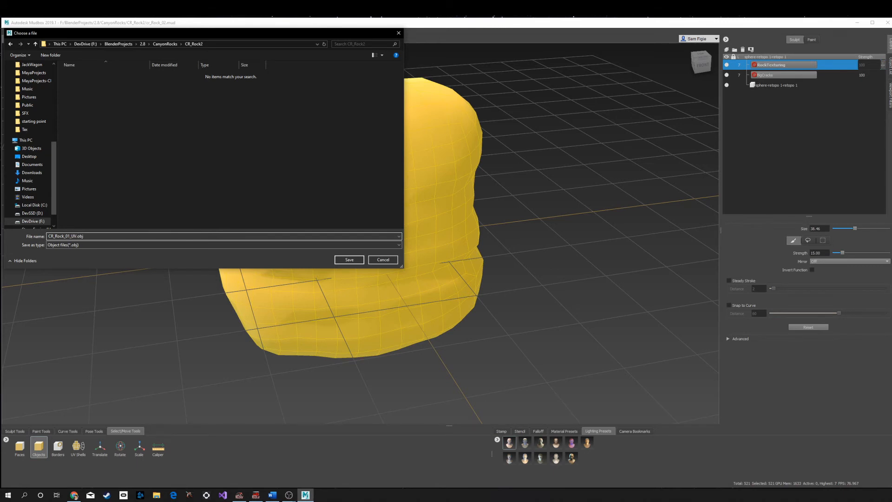
click(348, 259)
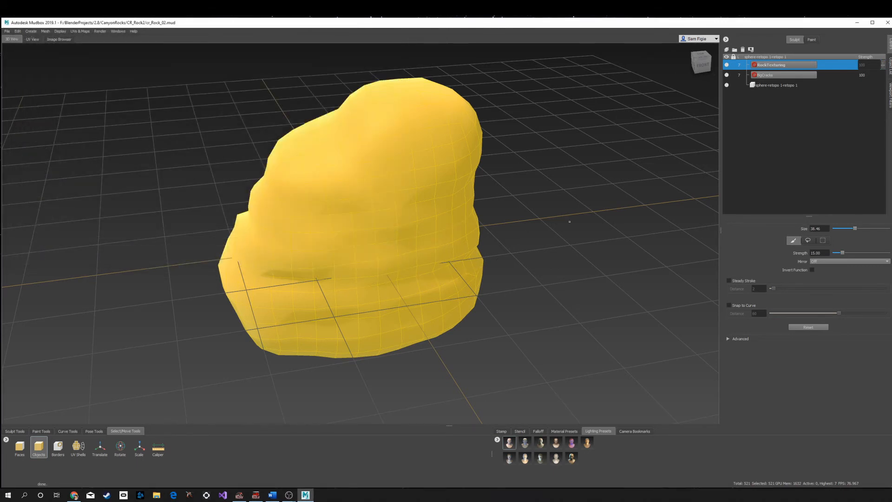
Step: Launch Blender from the Start menu search
click(8, 495)
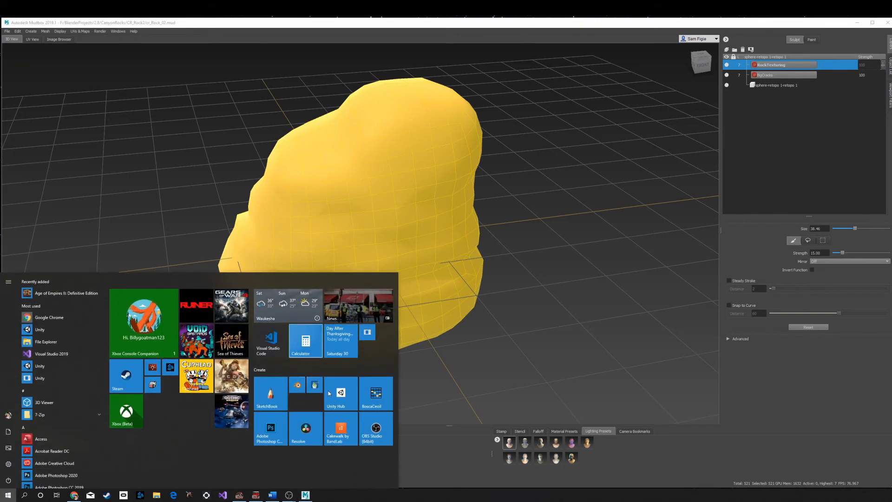
text(blend)
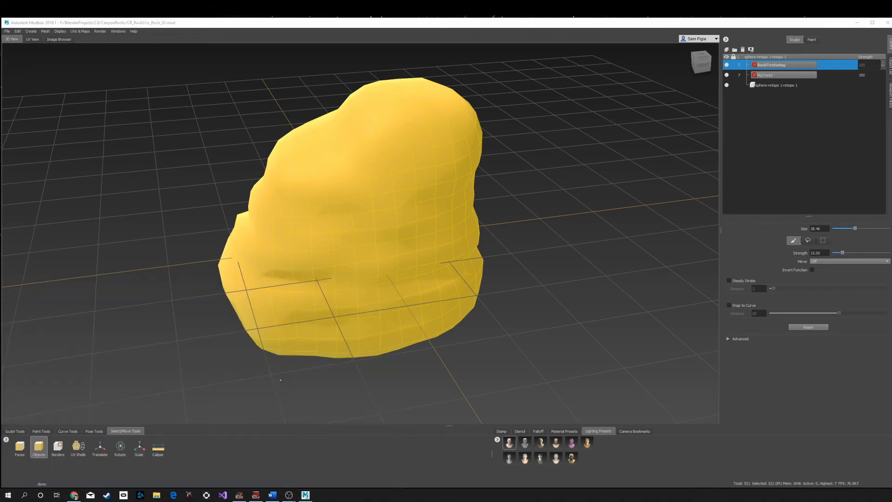
click(321, 494)
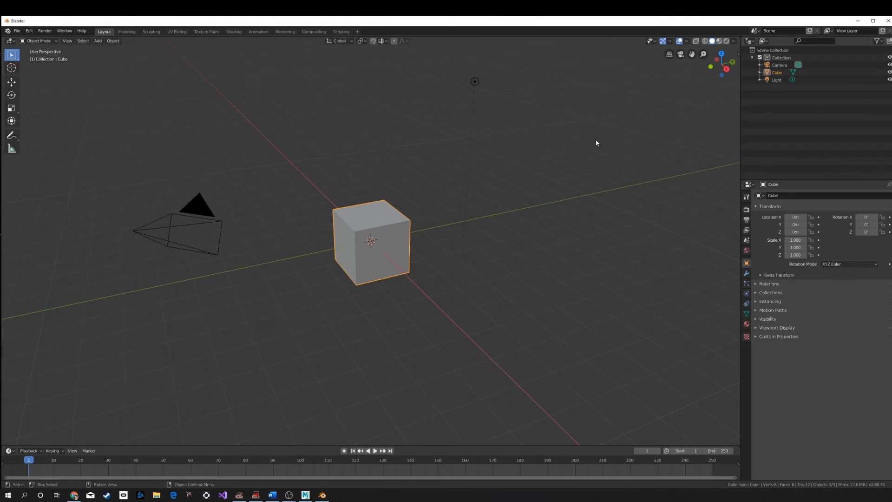
Step: Clear the default cube, camera, light and collection, import the rock OBJ and enter Edit Mode
click(779, 65)
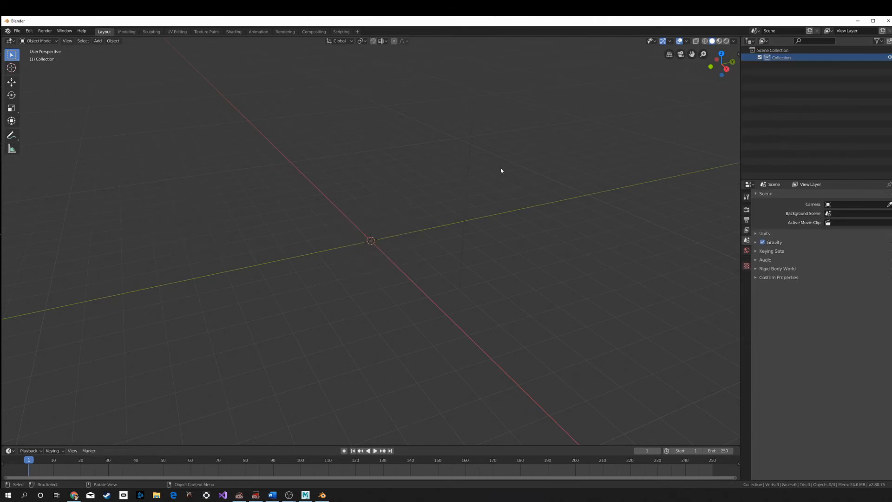
right_click(781, 57)
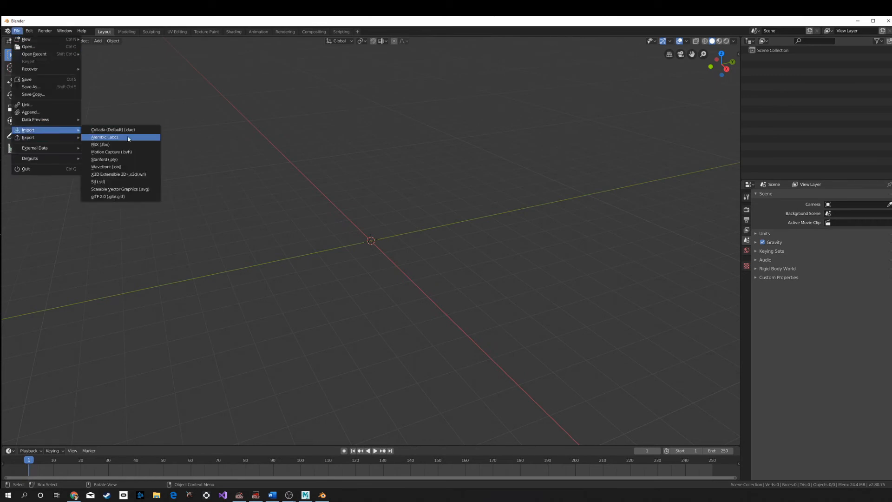
click(106, 167)
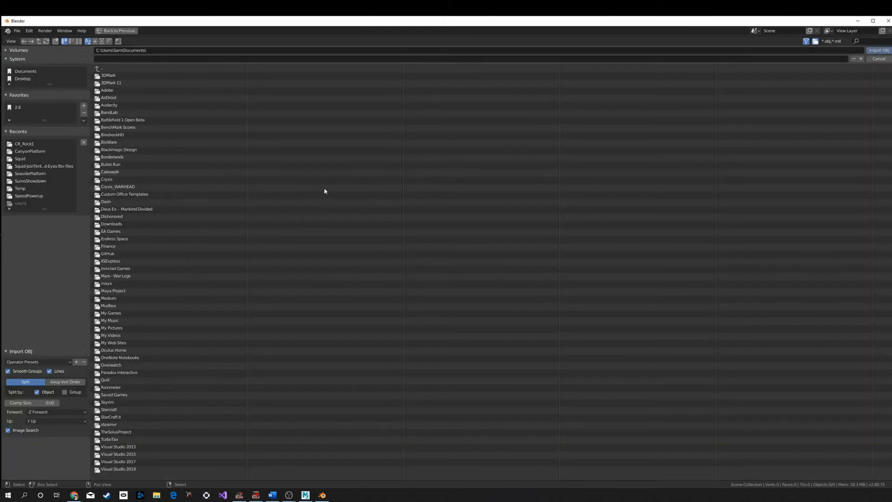
click(879, 50)
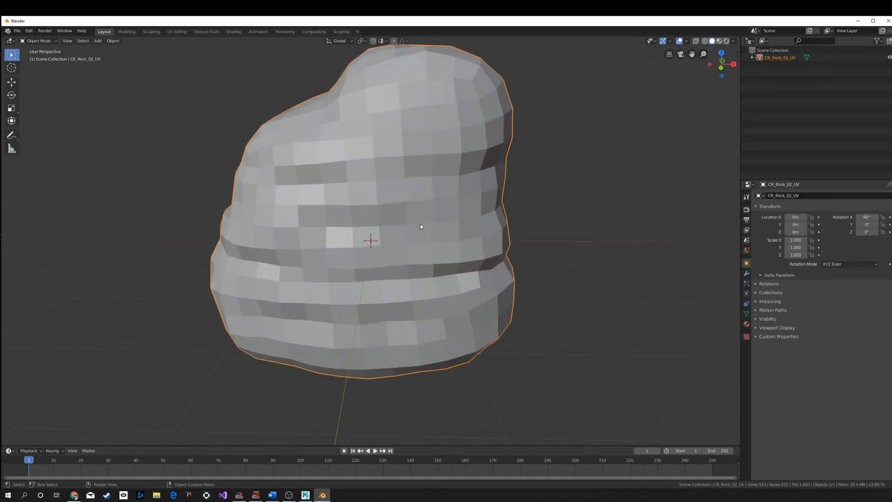
key(Tab)
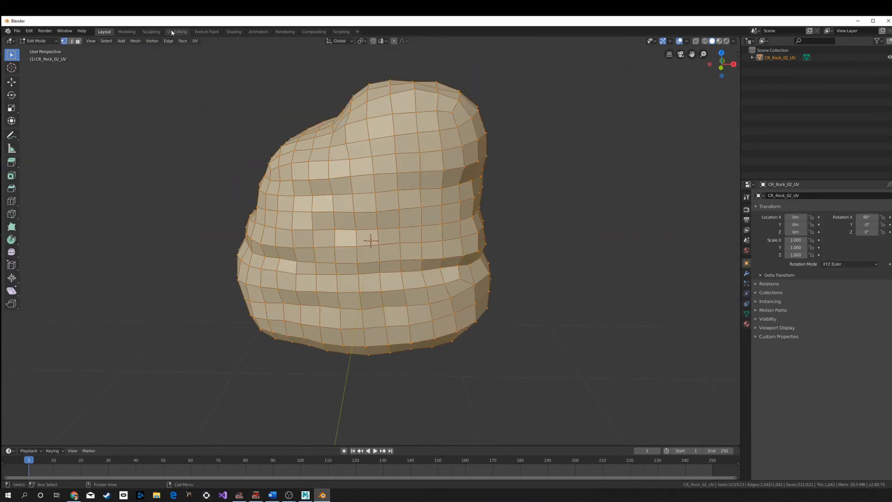
Step: Unwrap the rock in the UV Editing workspace and export it as CR_Rock_02_UV.obj to the project folder
click(176, 31)
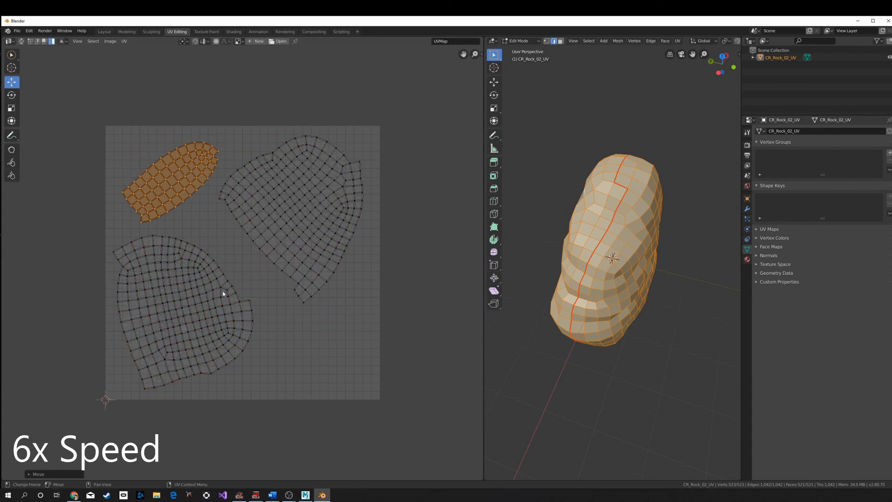
click(84, 125)
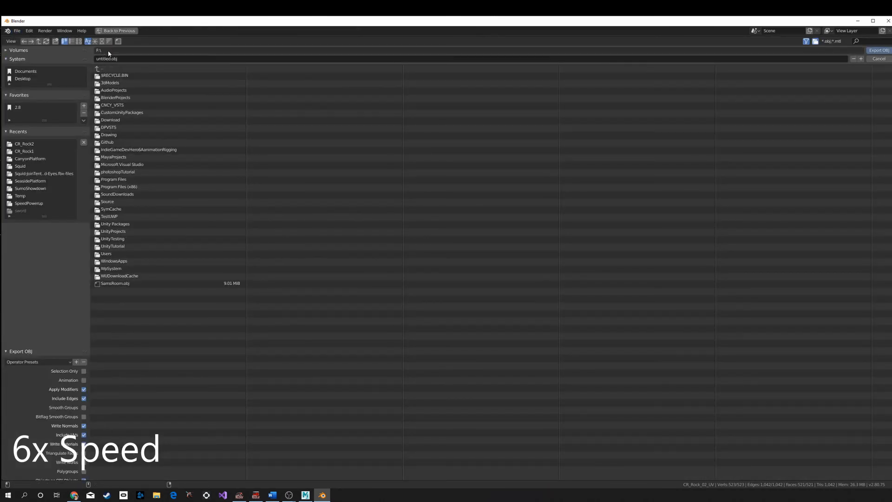
click(305, 494)
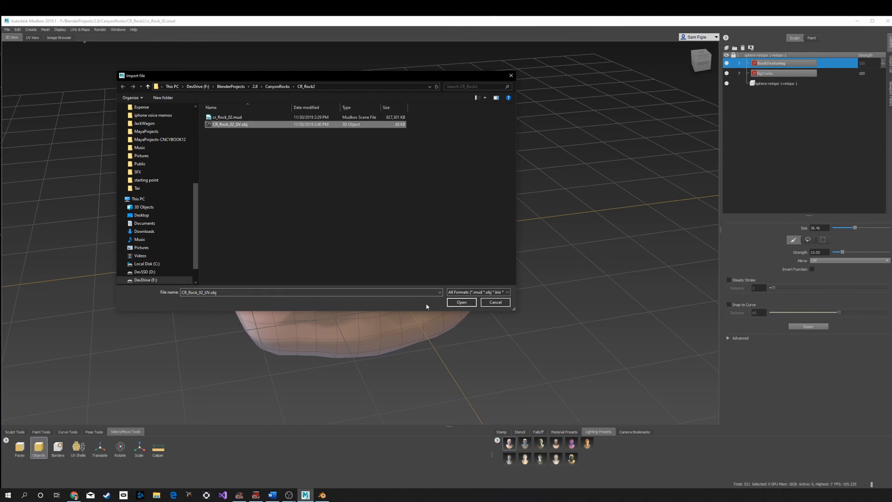
Step: Import CR_Rock_02_UV.obj UVs matched by vertex ID and check the three-island UV layout
click(461, 302)
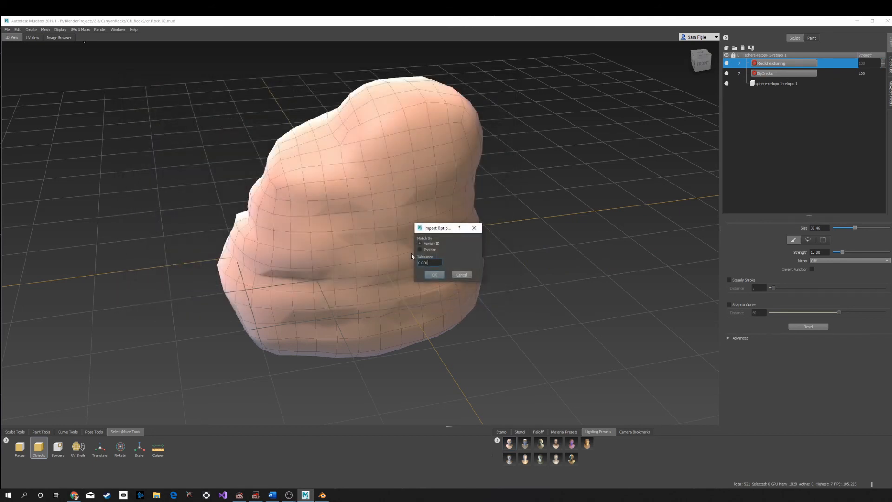
click(435, 275)
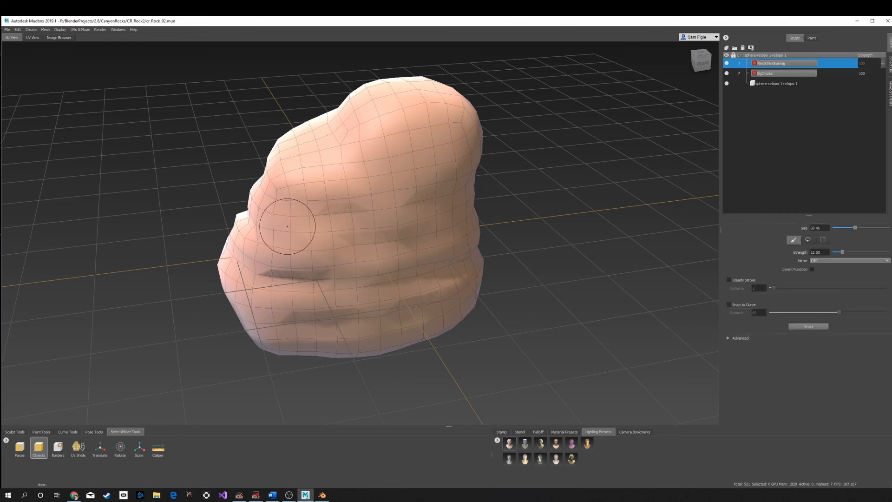
click(33, 38)
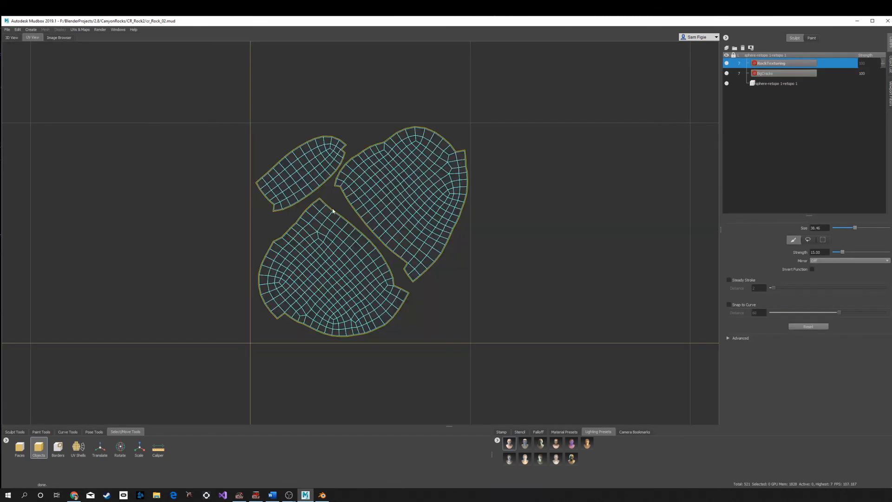
click(11, 37)
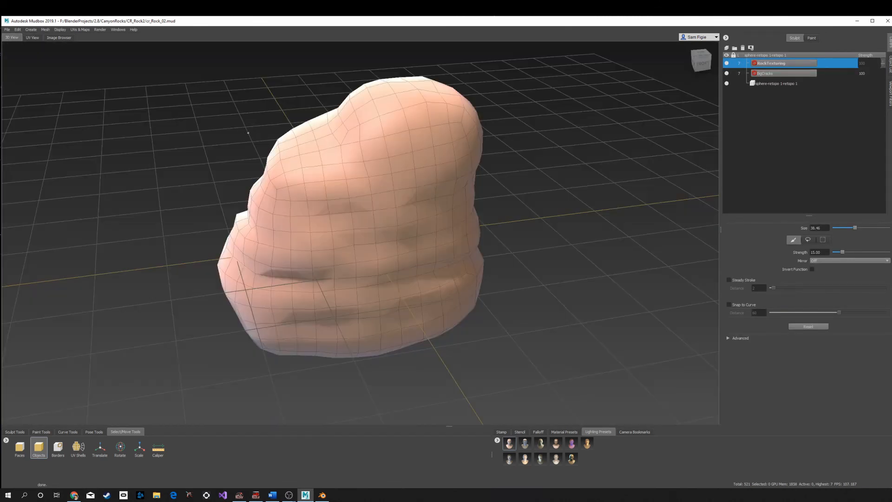